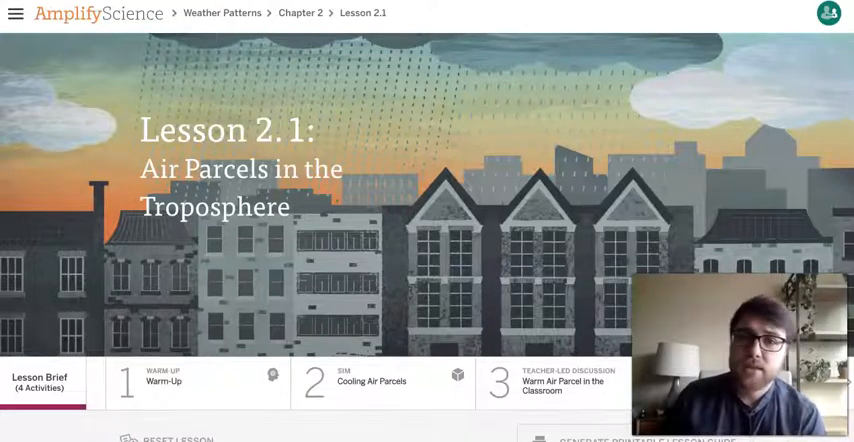
{"action": "mouse_move", "coordinate": [130, 127]}
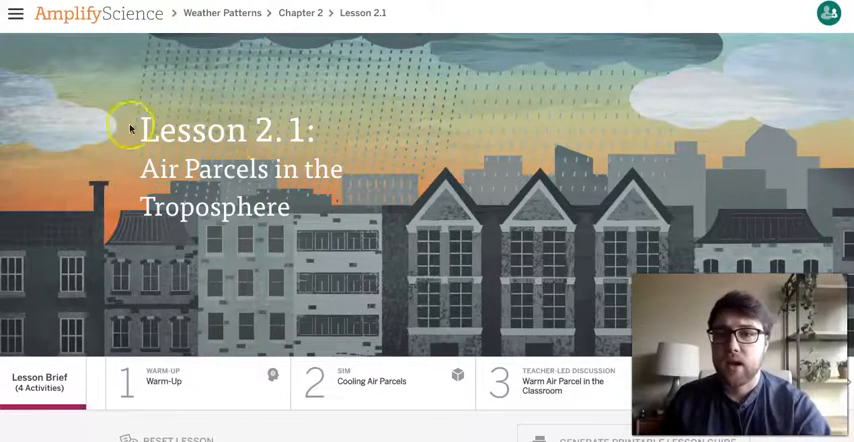
{"action": "mouse_move", "coordinate": [375, 192]}
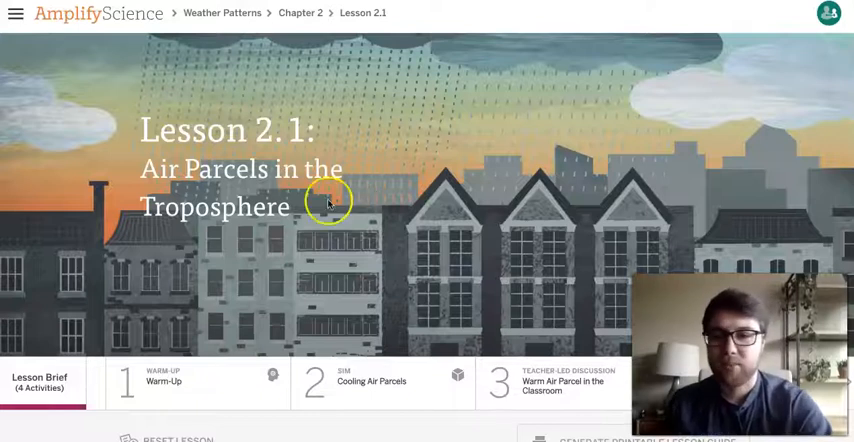
{"action": "mouse_move", "coordinate": [193, 323]}
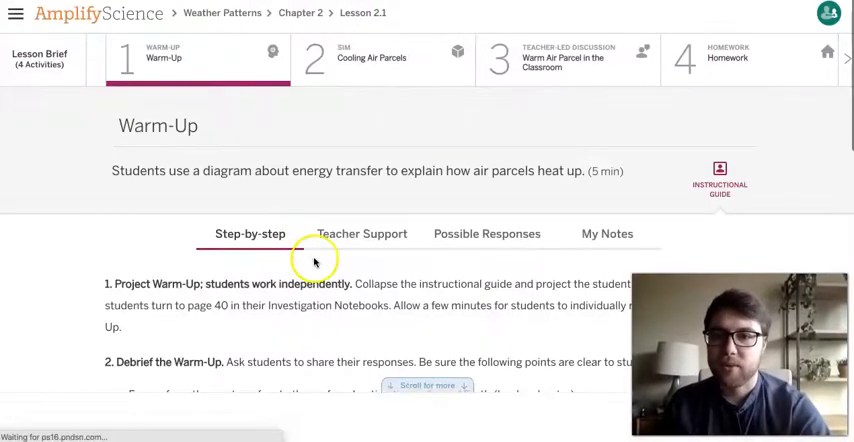
{"action": "scroll", "scroll_direction": "down", "scroll_amount": 3}
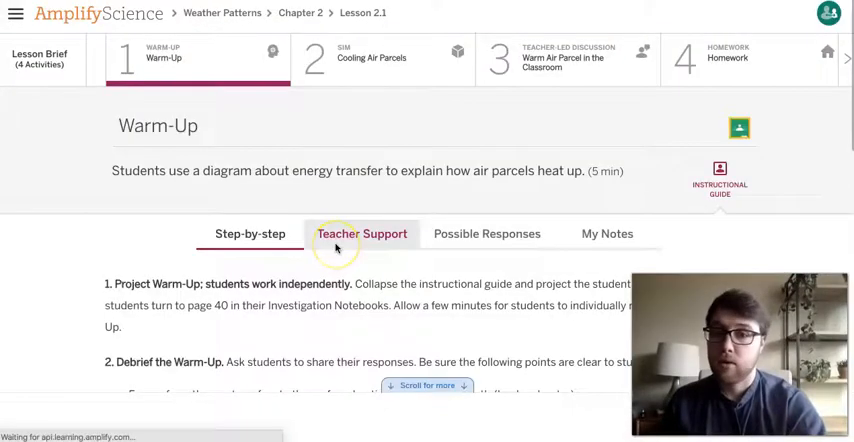
Scroll past the energy-from-sun Heating Air diagram to the question on how the sun heats air.
{"action": "scroll", "scroll_direction": "down", "scroll_amount": 3}
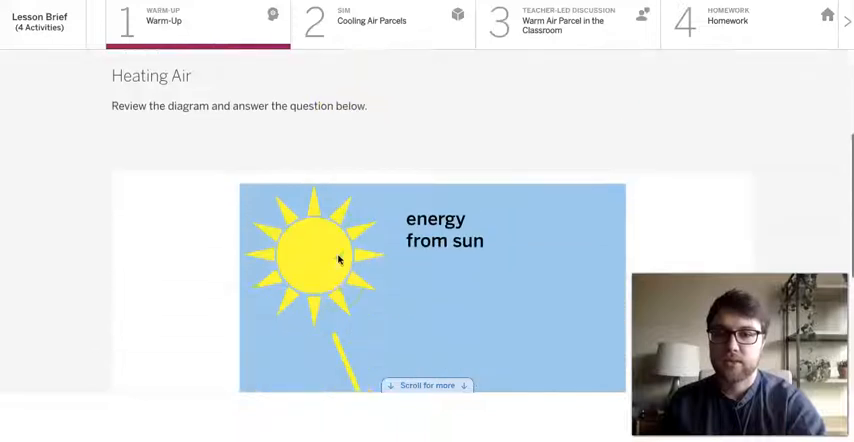
{"action": "scroll", "scroll_direction": "down", "scroll_amount": 3}
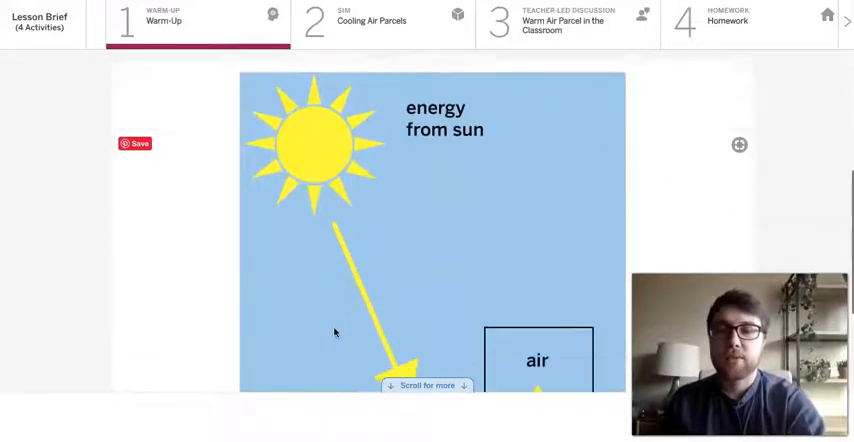
{"action": "scroll", "scroll_direction": "down", "scroll_amount": 3}
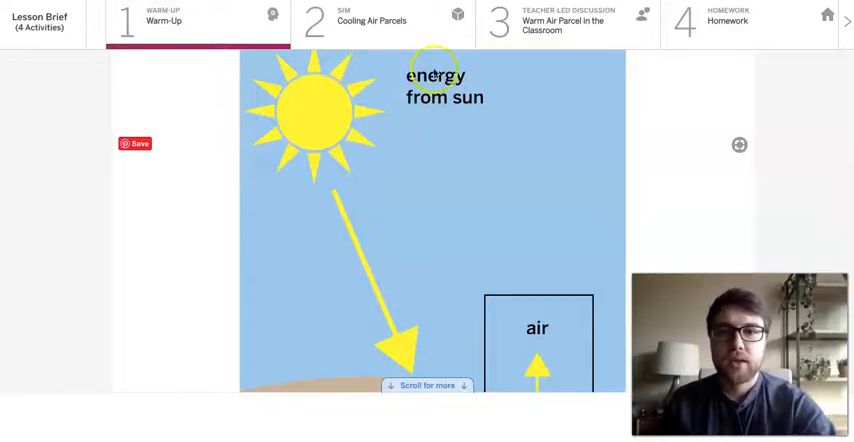
{"action": "scroll", "scroll_direction": "down", "scroll_amount": 3}
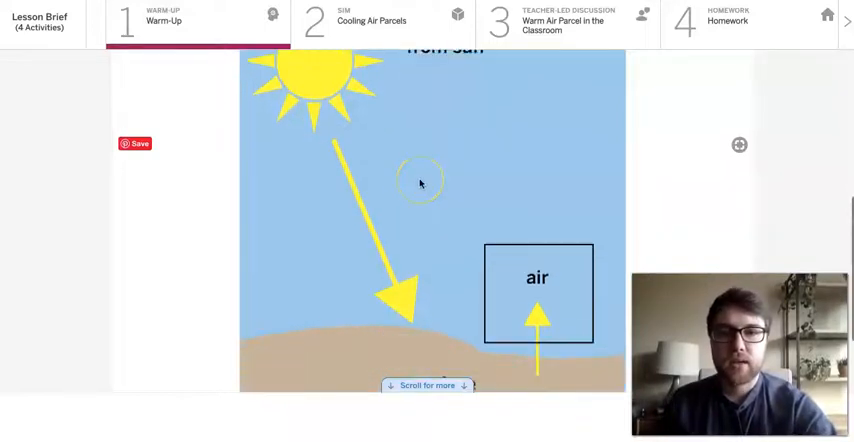
{"action": "scroll", "scroll_direction": "down", "scroll_amount": 3}
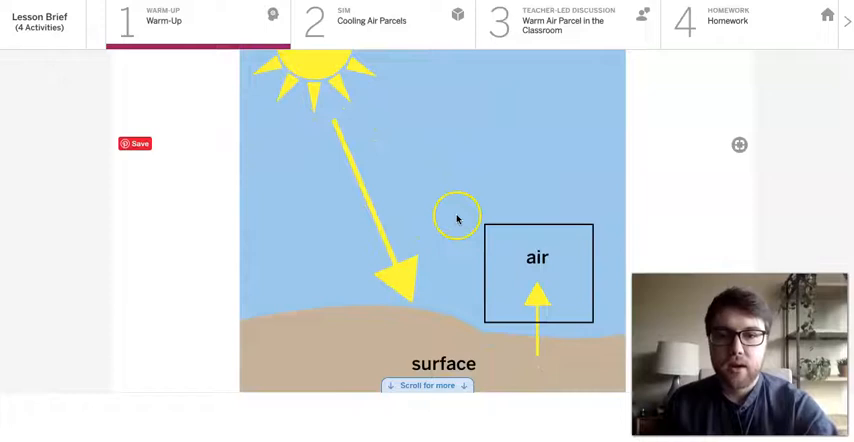
{"action": "left_click_drag", "start_coordinate": [457, 217], "coordinate": [410, 320]}
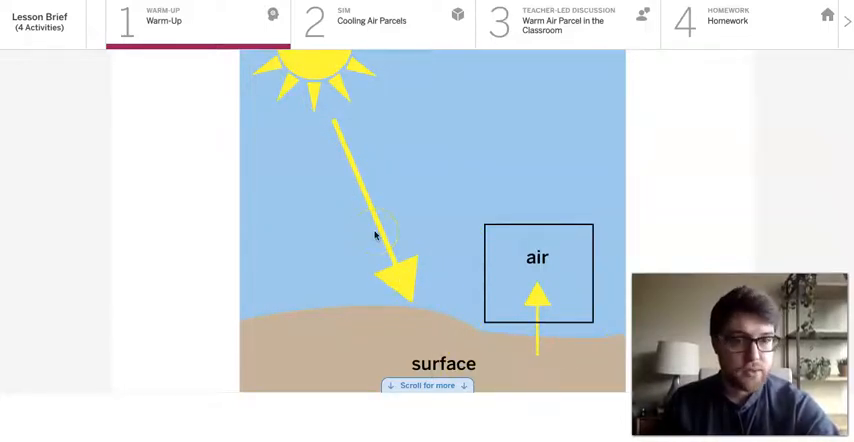
{"action": "scroll", "scroll_direction": "down", "scroll_amount": 3}
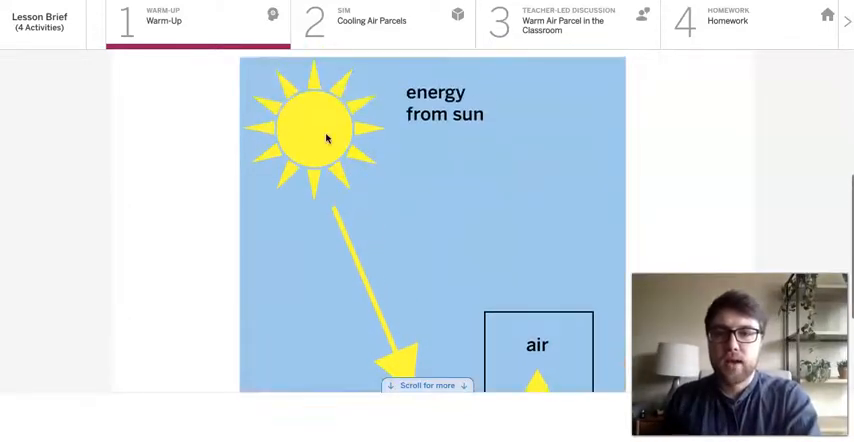
{"action": "scroll", "scroll_direction": "down", "scroll_amount": 3}
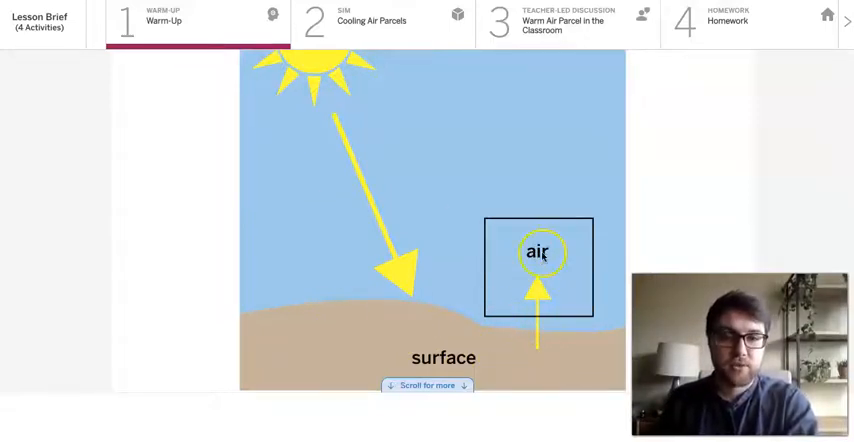
{"action": "scroll", "scroll_direction": "down", "scroll_amount": 3}
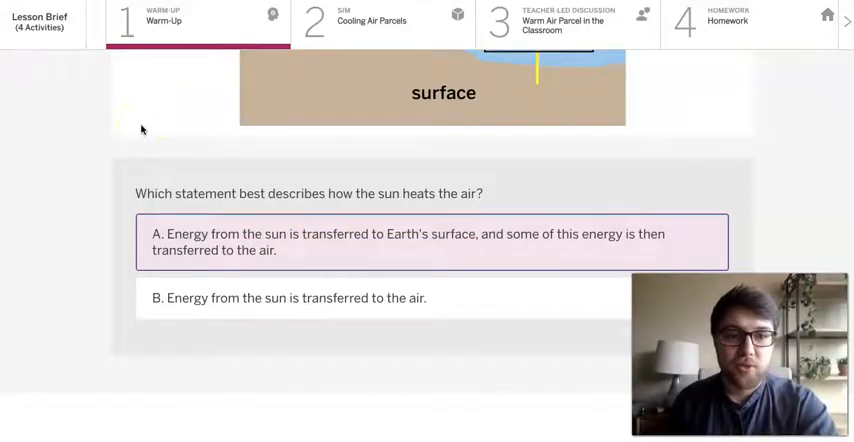
{"action": "mouse_move", "coordinate": [373, 93]}
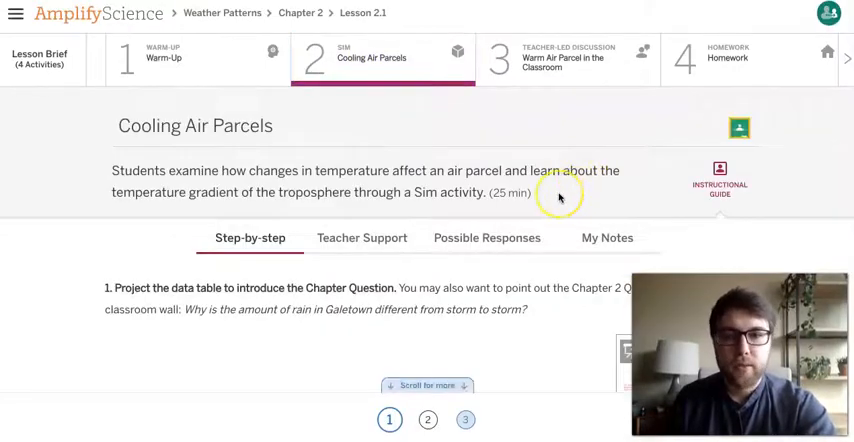
Scroll down to the Cooling Air Parcels projection thumbnail.
{"action": "scroll", "scroll_direction": "down", "scroll_amount": 3}
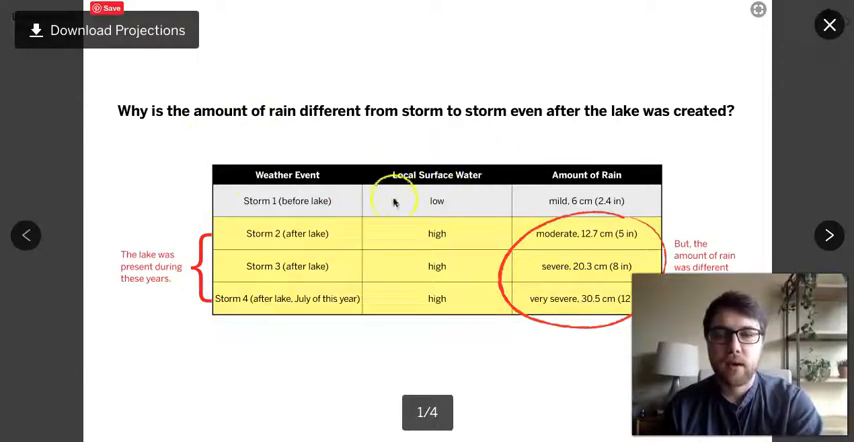
{"action": "mouse_move", "coordinate": [458, 206]}
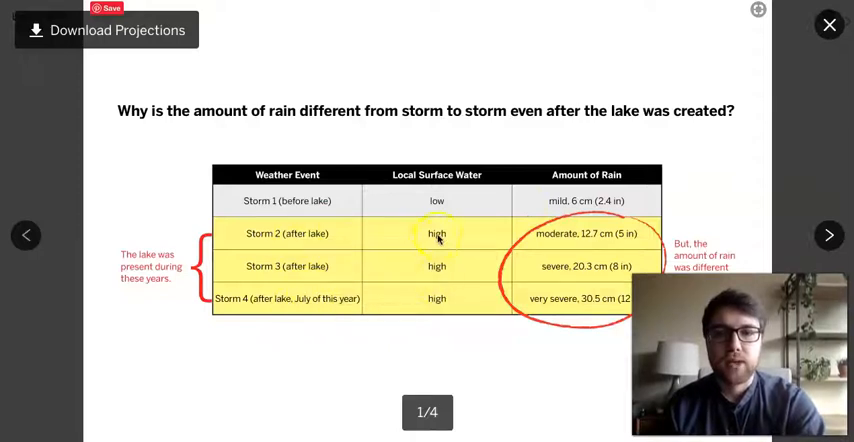
{"action": "mouse_move", "coordinate": [460, 275]}
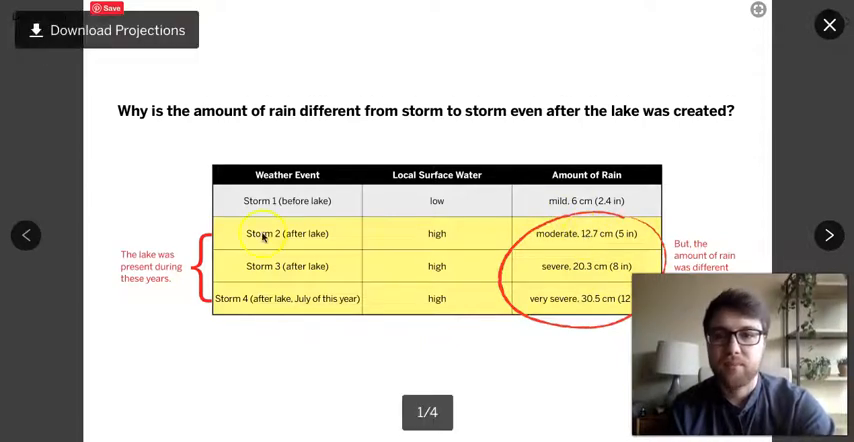
{"action": "mouse_move", "coordinate": [460, 276]}
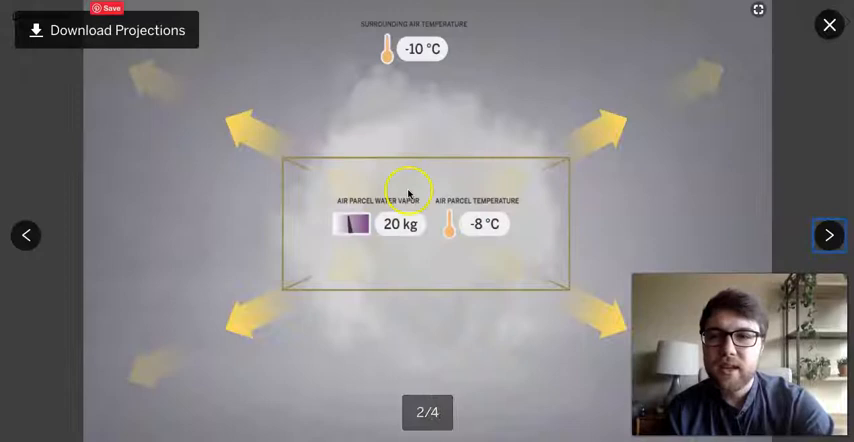
{"action": "mouse_move", "coordinate": [497, 188]}
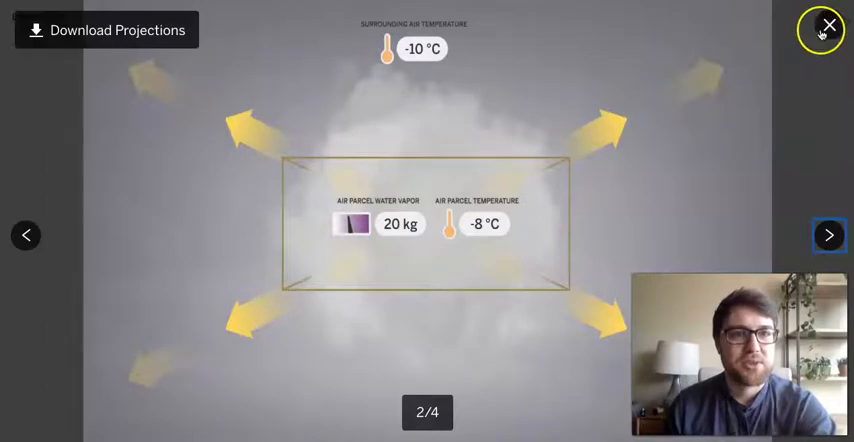
Close the slides, view the Cooling Air Parcels instructions, and launch the Weather Patterns Simulation.
{"action": "left_click", "coordinate": [828, 24]}
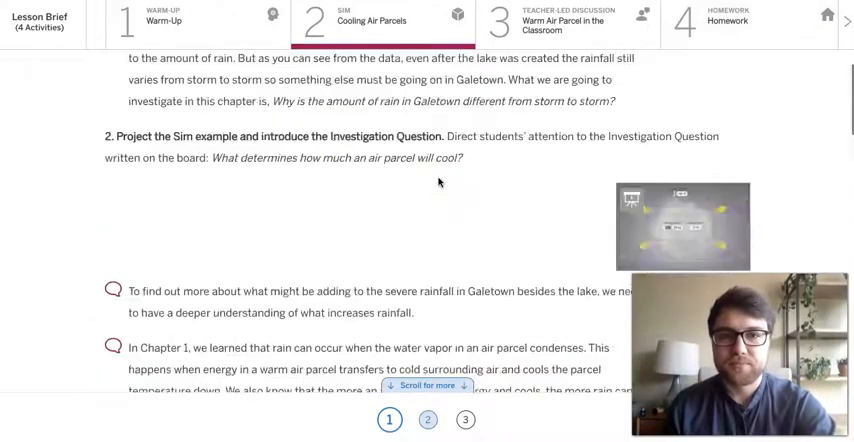
{"action": "left_click", "coordinate": [427, 419]}
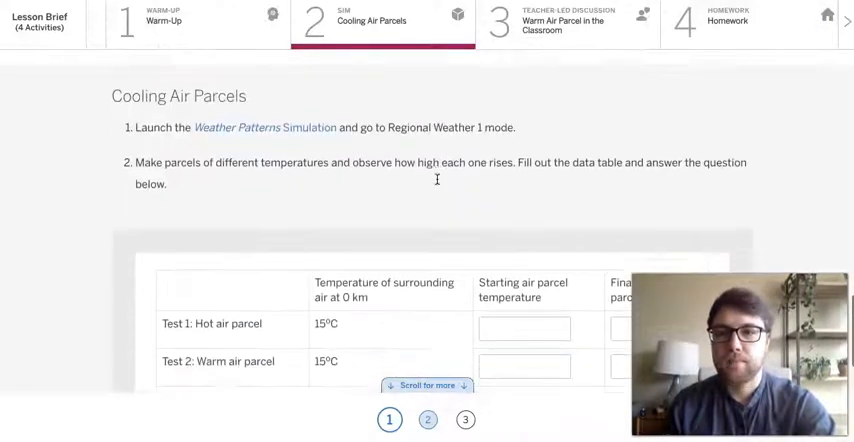
{"action": "scroll", "scroll_direction": "down", "scroll_amount": 3}
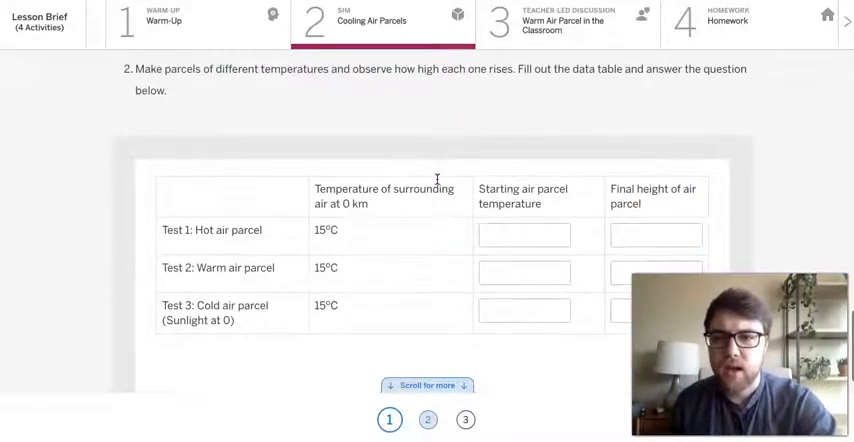
{"action": "scroll", "scroll_direction": "up", "scroll_amount": 3}
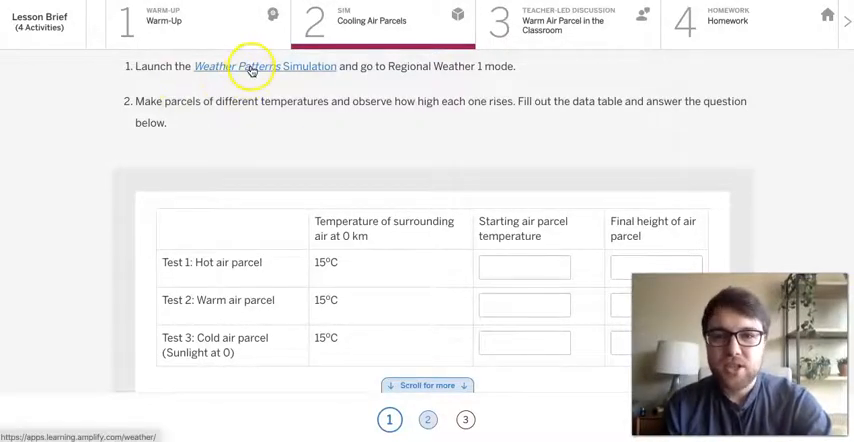
{"action": "mouse_move", "coordinate": [527, 99]}
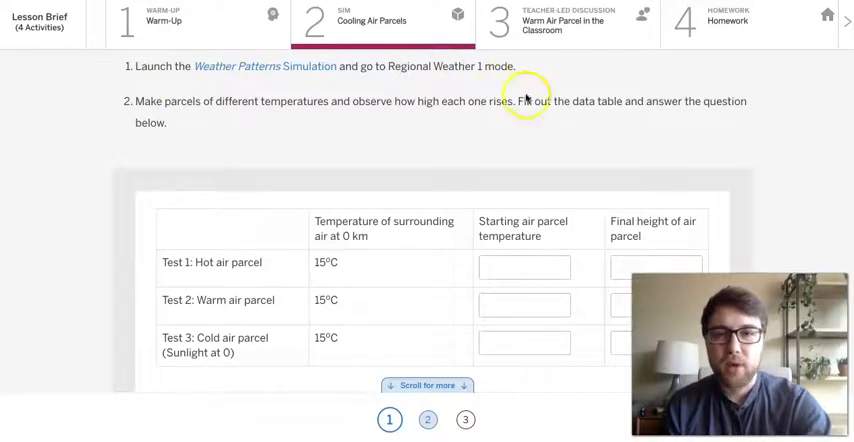
{"action": "mouse_move", "coordinate": [275, 105]}
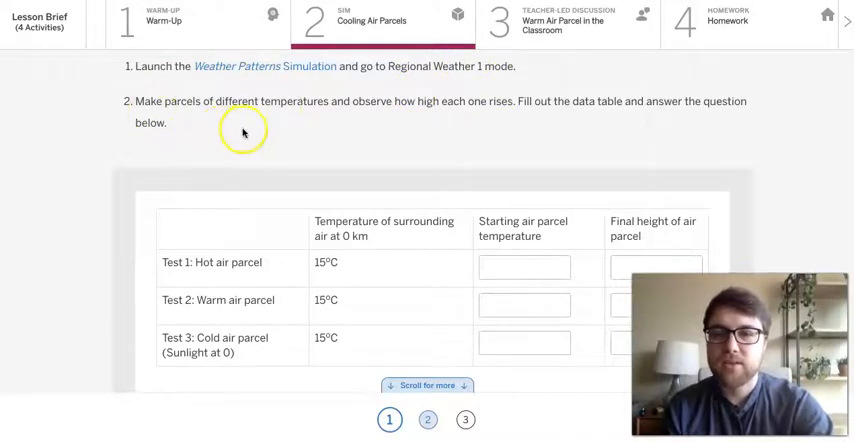
{"action": "mouse_move", "coordinate": [403, 125]}
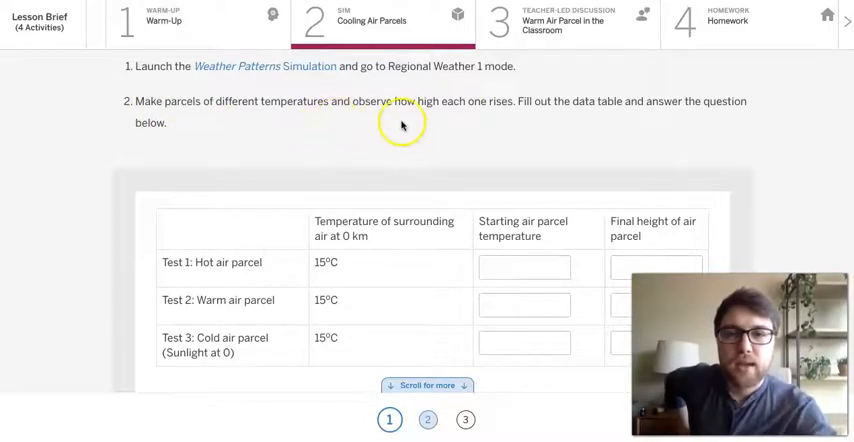
{"action": "mouse_move", "coordinate": [419, 128]}
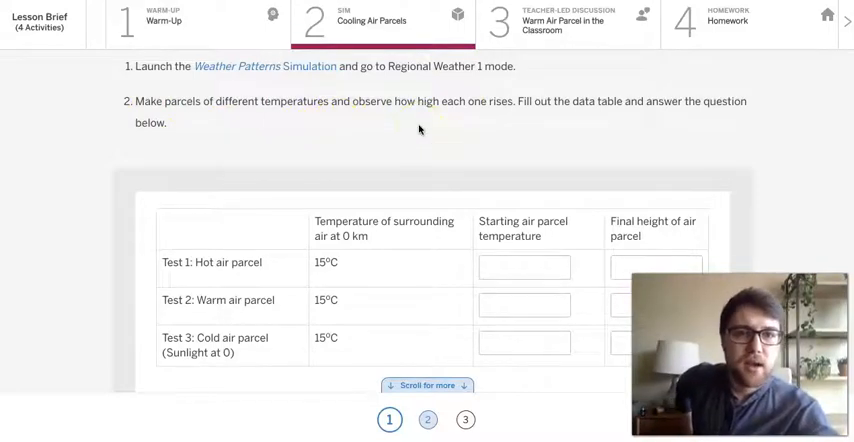
{"action": "mouse_move", "coordinate": [734, 124]}
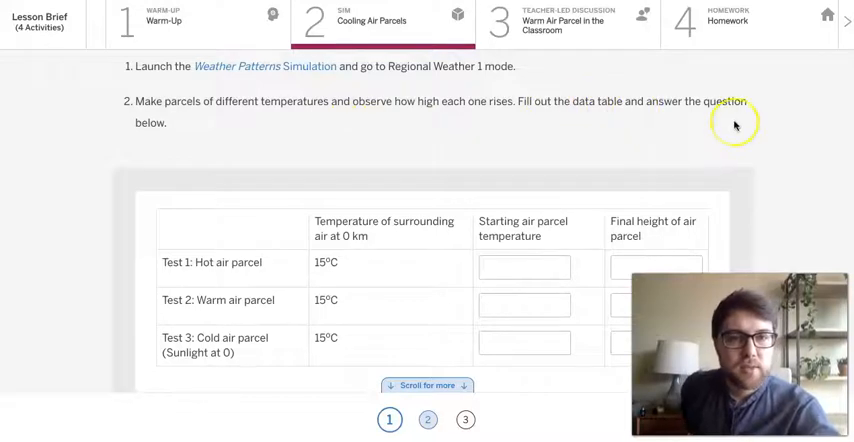
{"action": "mouse_move", "coordinate": [475, 207]}
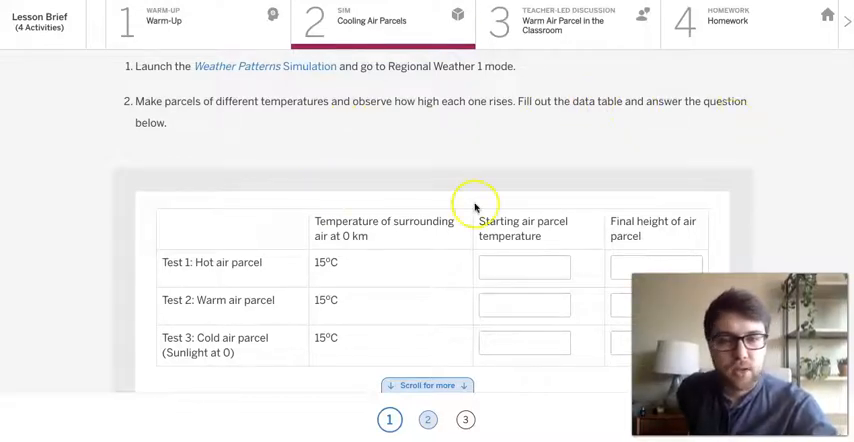
{"action": "mouse_move", "coordinate": [403, 153]}
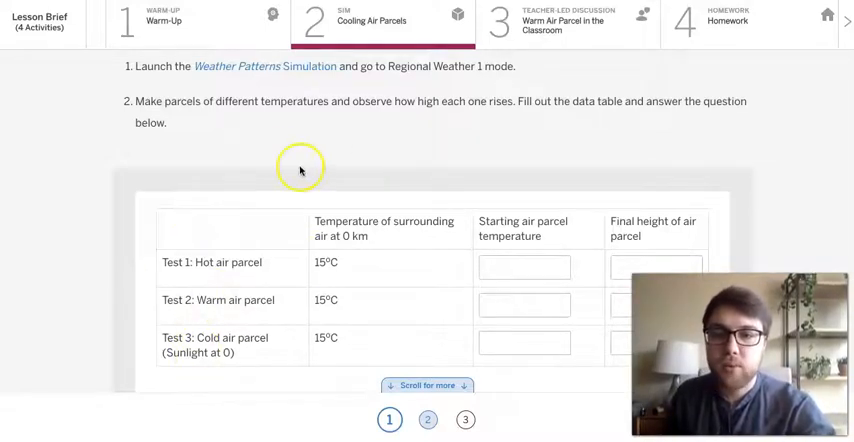
{"action": "mouse_move", "coordinate": [180, 272]}
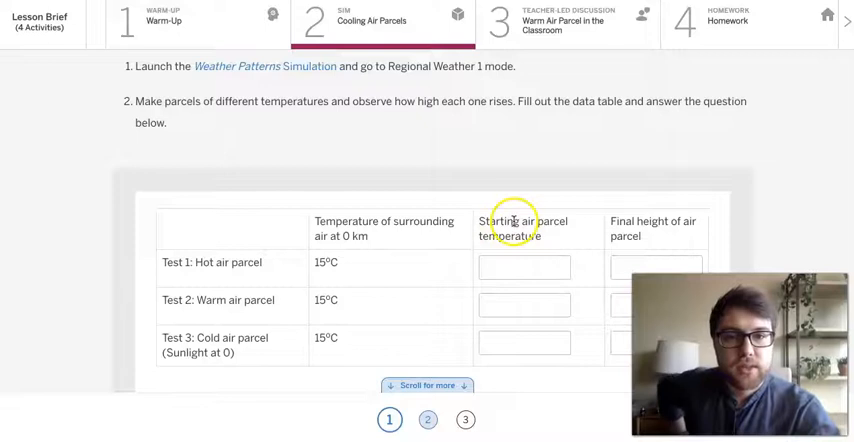
{"action": "mouse_move", "coordinate": [278, 143]}
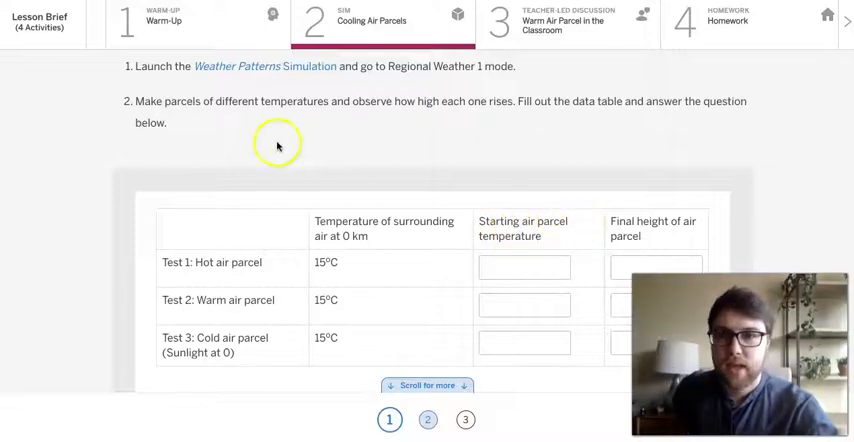
{"action": "left_click", "coordinate": [265, 66]}
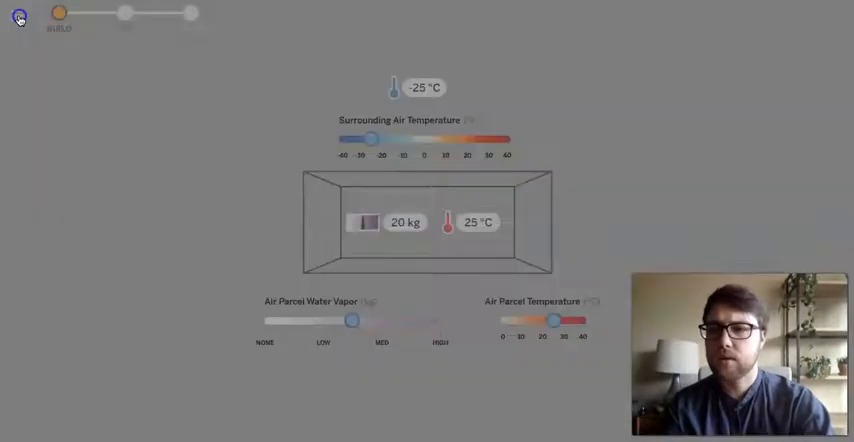
Choose Regional Weather 1 mode, set Sunlight to Surface to 5, and start the run.
{"action": "left_click", "coordinate": [18, 18]}
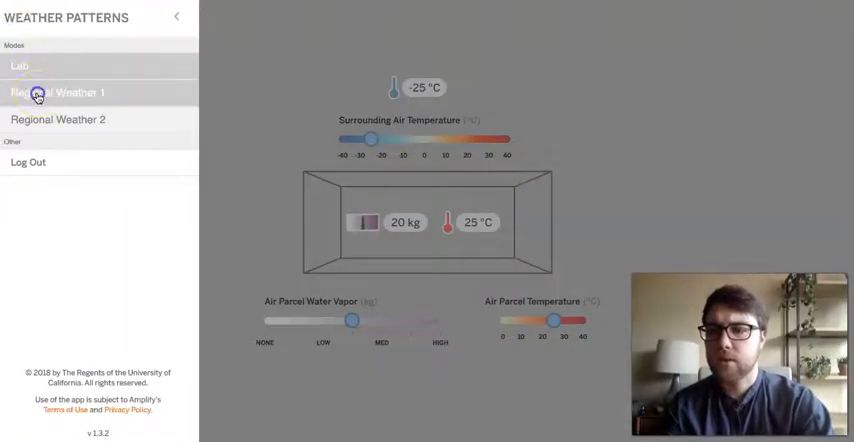
{"action": "left_click", "coordinate": [57, 92]}
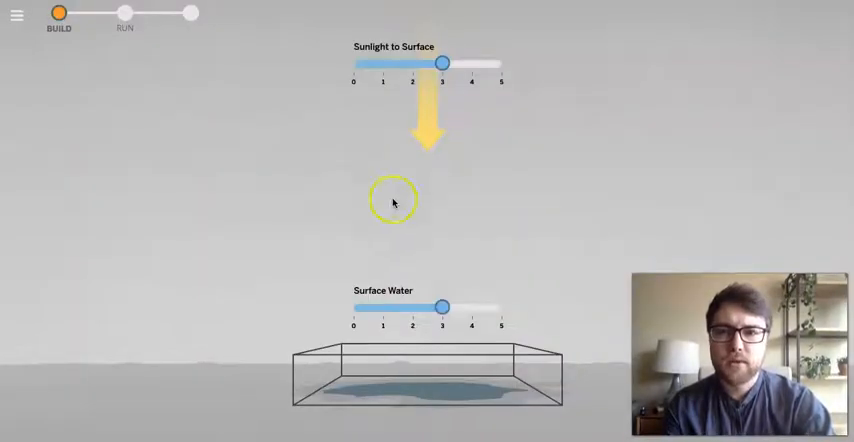
{"action": "left_click", "coordinate": [383, 20]}
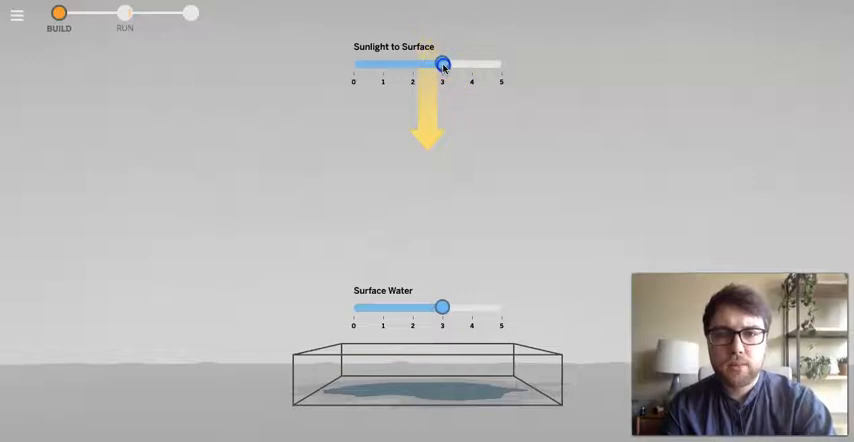
{"action": "left_click_drag", "start_coordinate": [442, 64], "coordinate": [500, 64]}
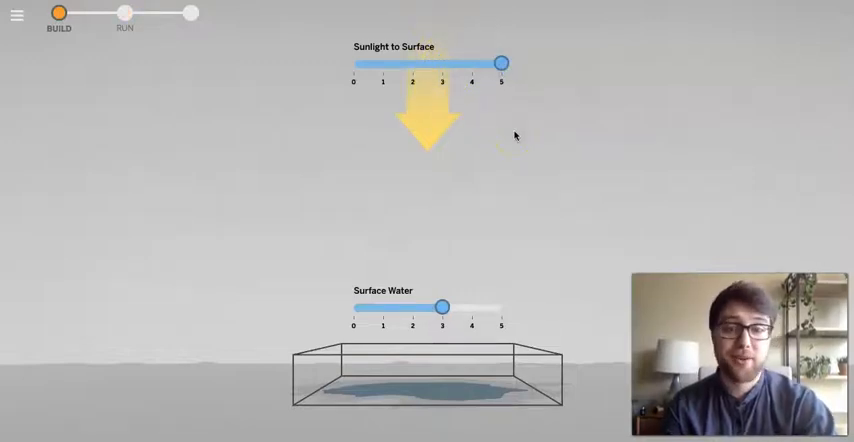
{"action": "left_click", "coordinate": [124, 13]}
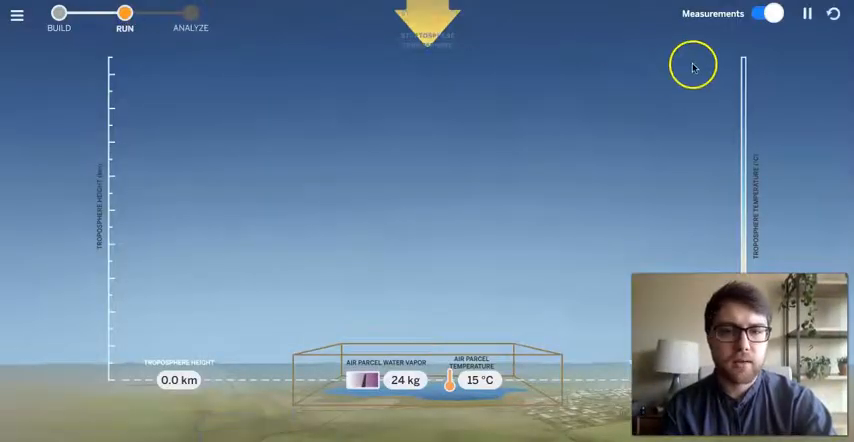
Warm the parcel to 40 °C, pause, then resume so it rises.
{"action": "left_click", "coordinate": [807, 13]}
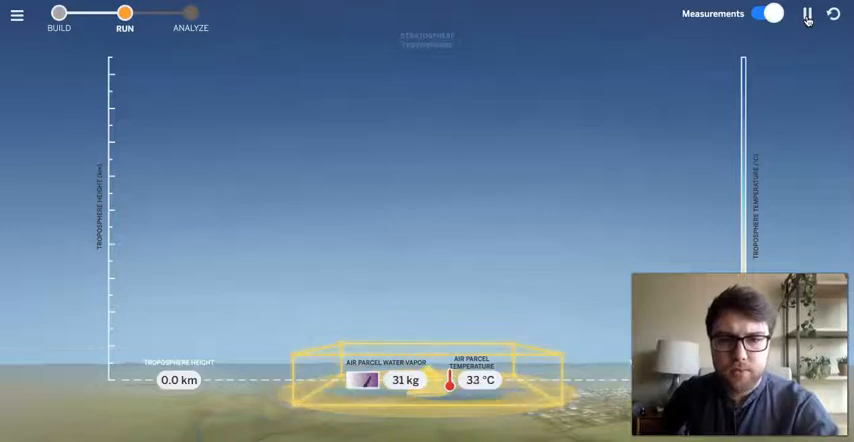
{"action": "left_click", "coordinate": [806, 13]}
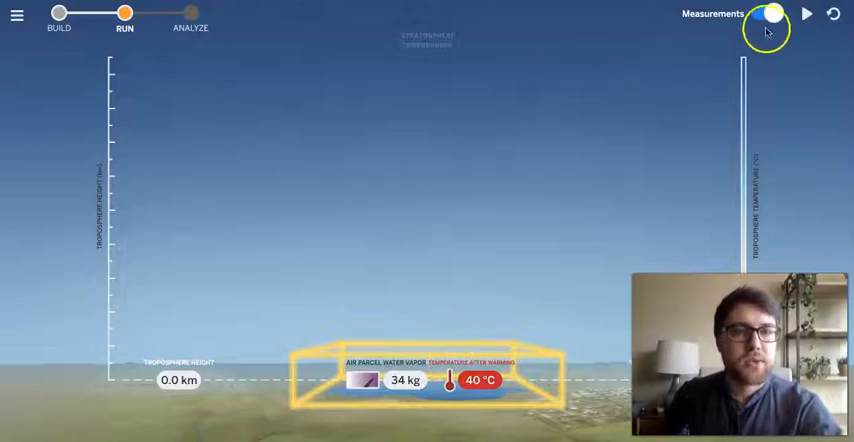
{"action": "left_click", "coordinate": [807, 14]}
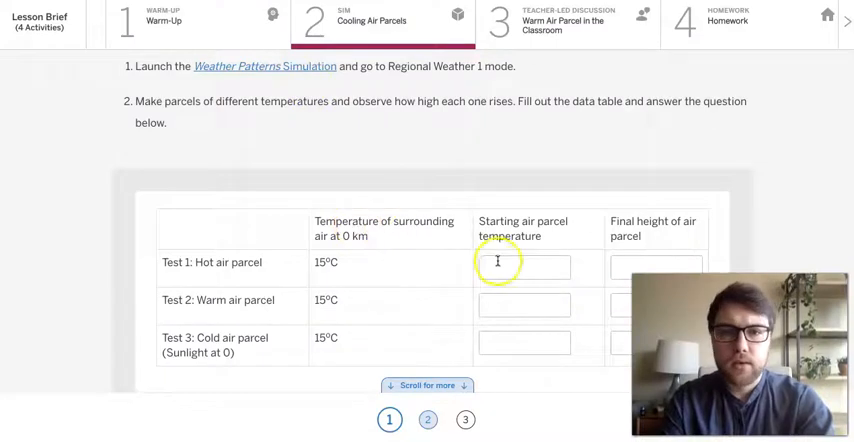
Record Test 1 as 40 °C starting temperature and 7.5 km final height.
{"action": "type", "text": "4"}
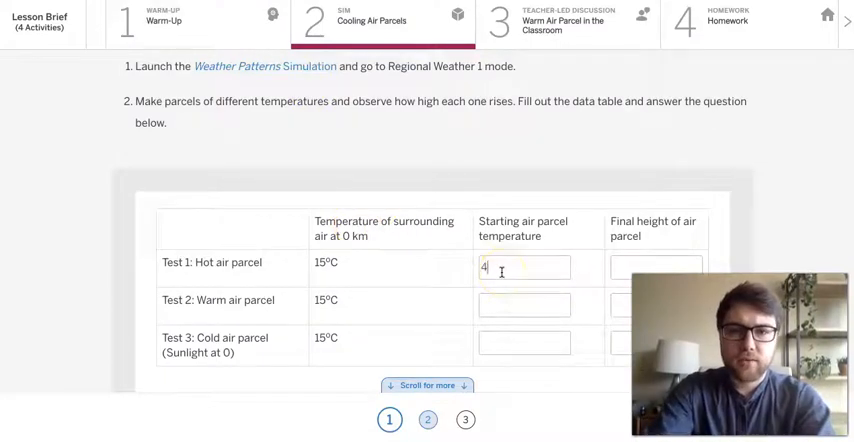
{"action": "type", "text": "0"}
{"action": "left_click", "coordinate": [656, 267]}
{"action": "type", "text": "7"}
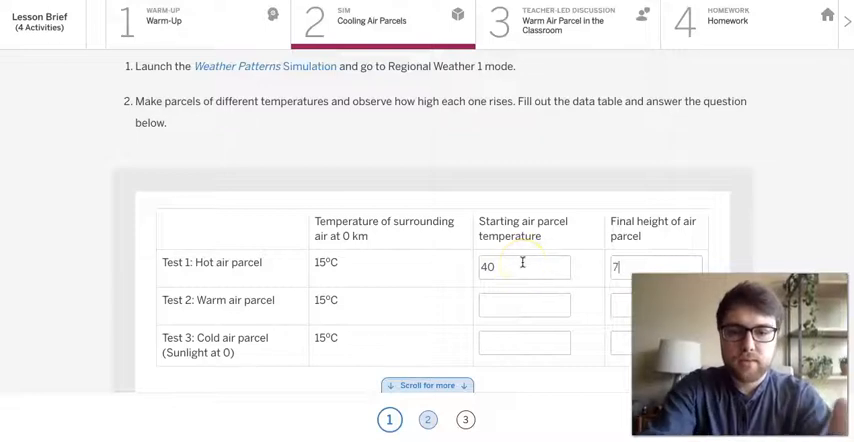
{"action": "type", "text": ".5"}
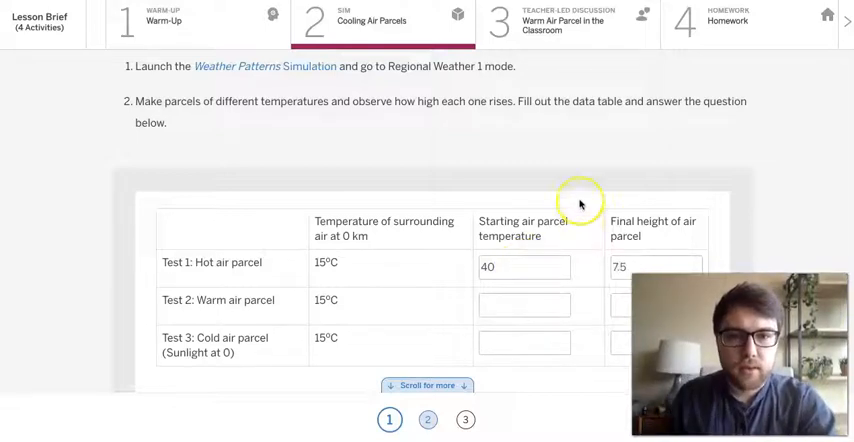
{"action": "scroll", "scroll_direction": "down", "scroll_amount": 3}
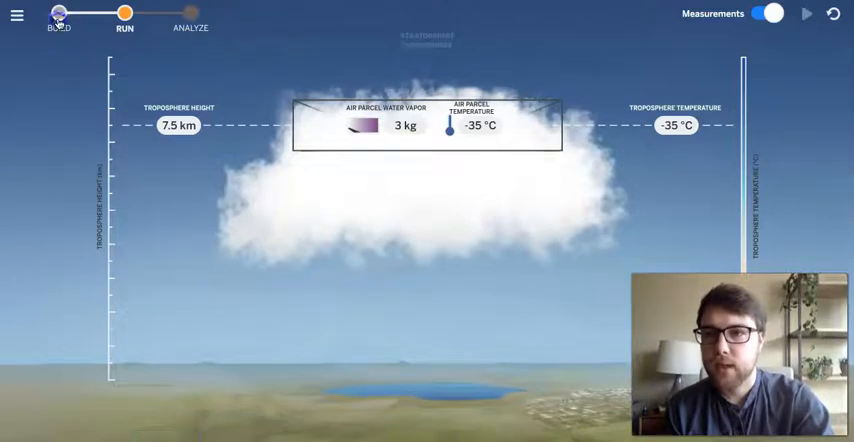
Back in BUILD, set Sunlight to Surface to 3 and start a new run.
{"action": "left_click", "coordinate": [58, 16]}
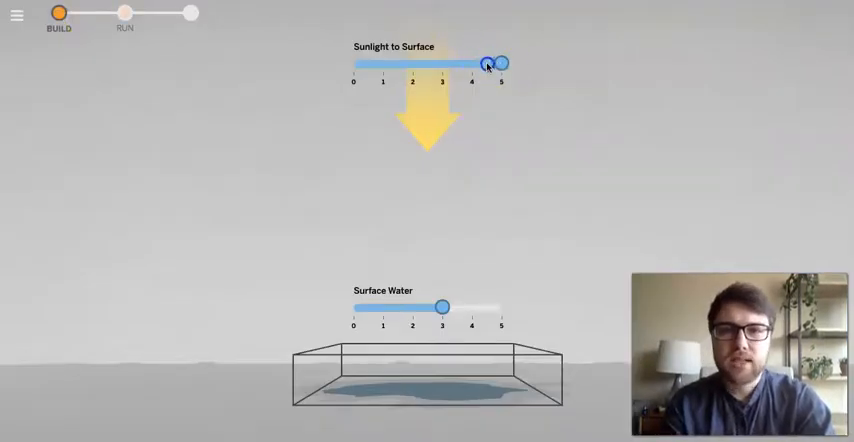
{"action": "left_click_drag", "start_coordinate": [490, 64], "coordinate": [435, 64]}
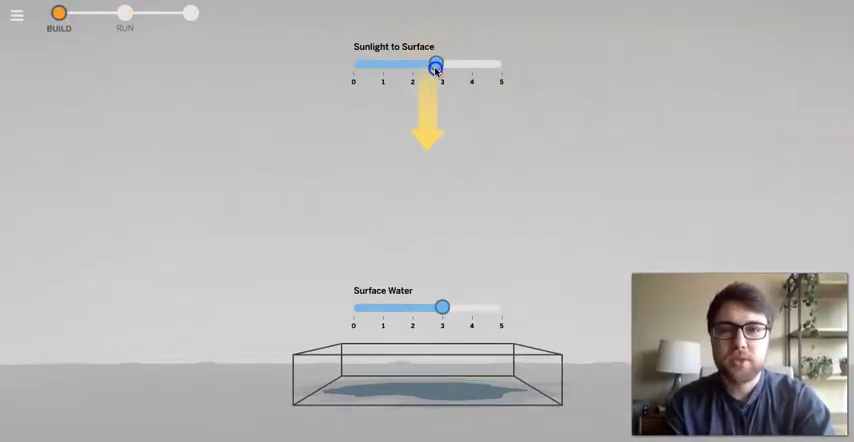
{"action": "left_click_drag", "start_coordinate": [435, 65], "coordinate": [428, 70]}
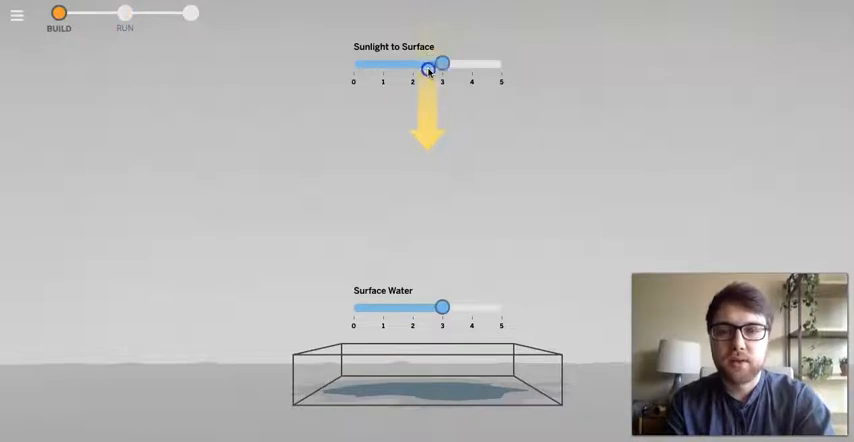
{"action": "left_click_drag", "start_coordinate": [428, 64], "coordinate": [442, 64]}
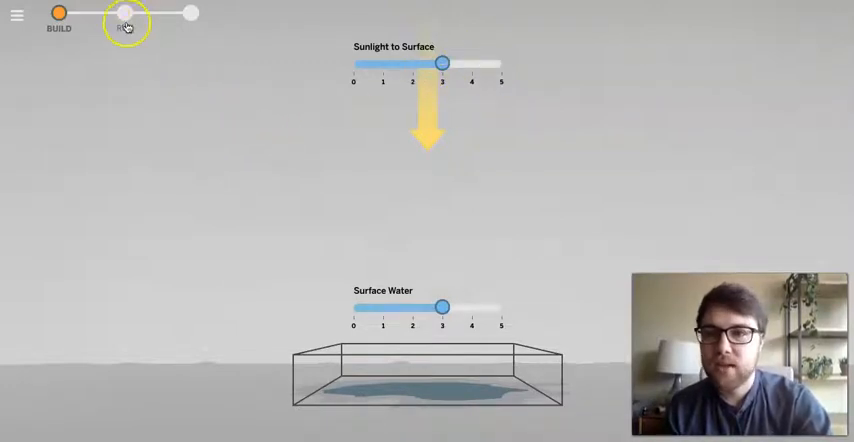
{"action": "left_click", "coordinate": [124, 14]}
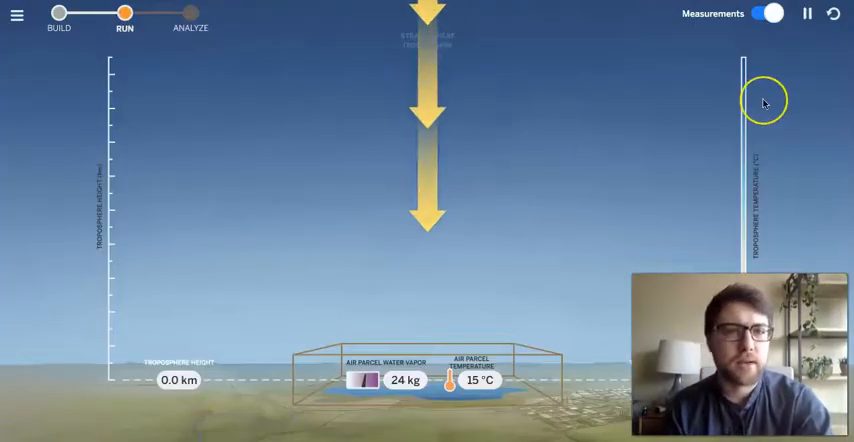
Warm the parcel to 30 °C, pause, then let it rise to 5.5 km.
{"action": "left_click", "coordinate": [807, 13]}
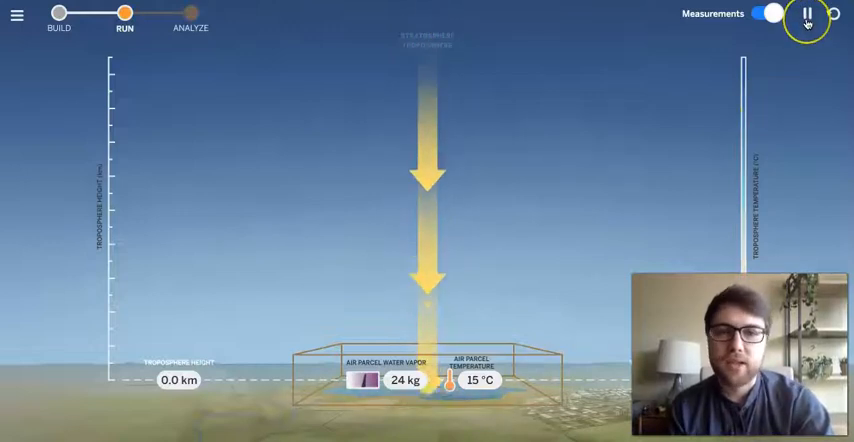
{"action": "left_click", "coordinate": [808, 13]}
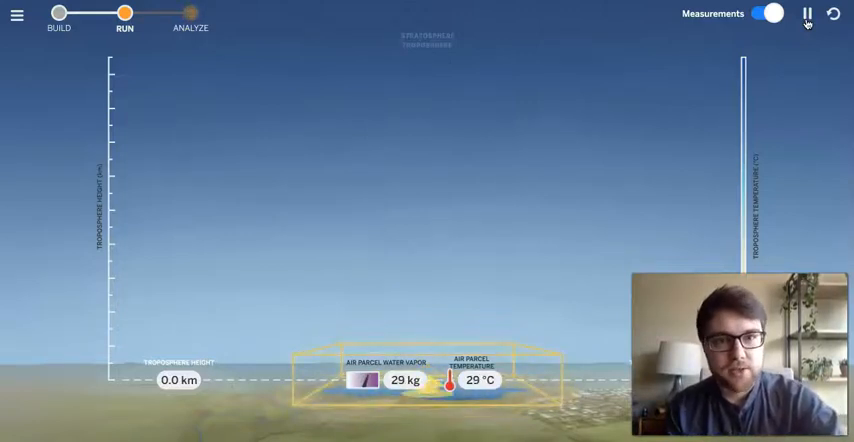
{"action": "left_click", "coordinate": [806, 13]}
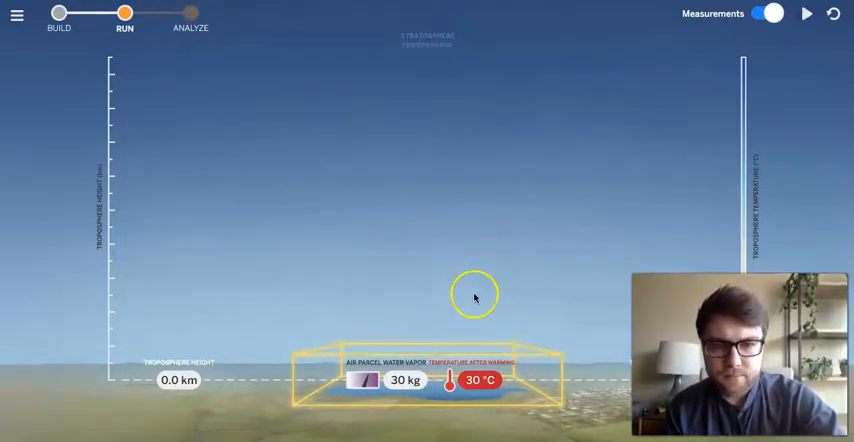
{"action": "mouse_move", "coordinate": [487, 424]}
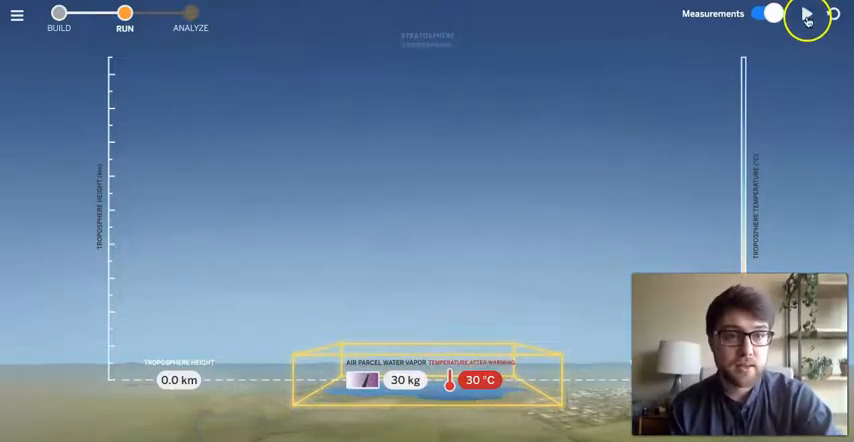
{"action": "left_click", "coordinate": [807, 14]}
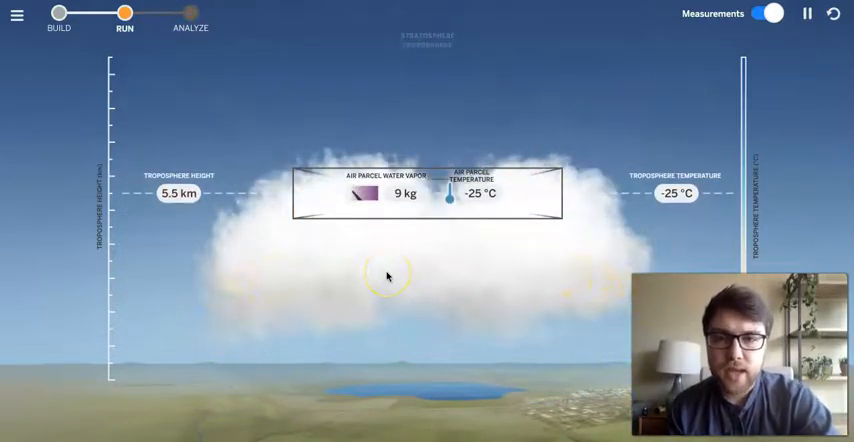
{"action": "mouse_move", "coordinate": [573, 350]}
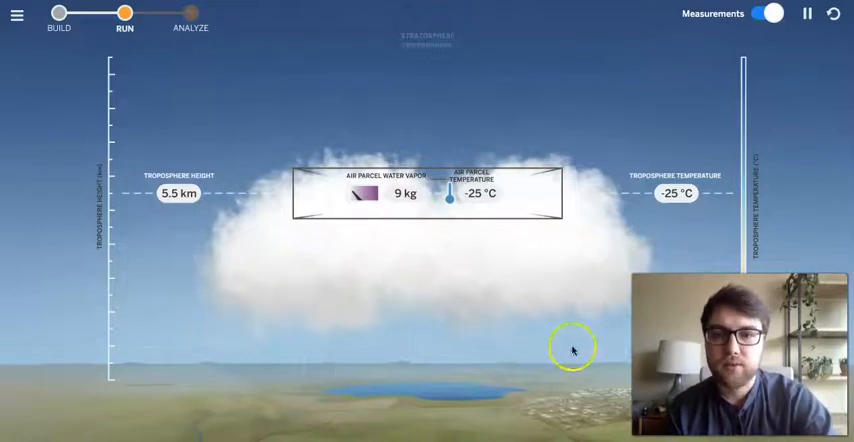
{"action": "mouse_move", "coordinate": [160, 215]}
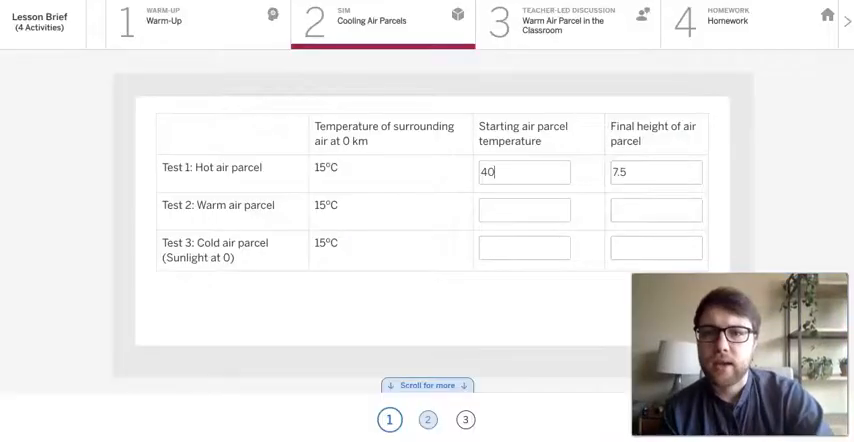
Enter 30 for Test 2's starting temperature and 5.5 for final height.
{"action": "left_click", "coordinate": [524, 209]}
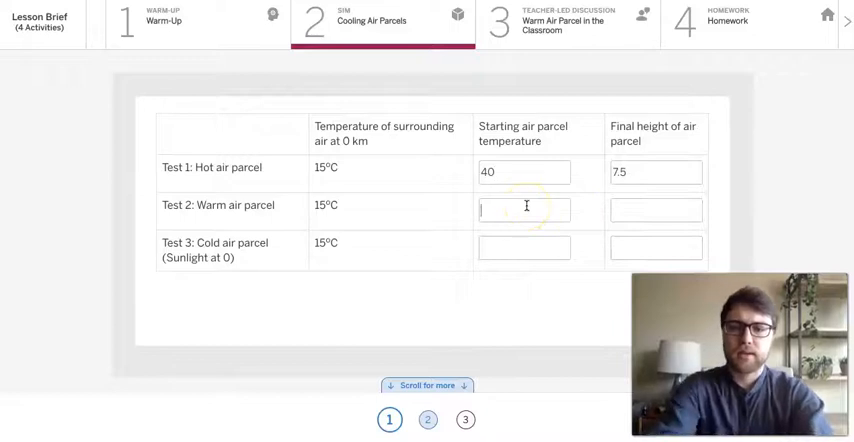
{"action": "type", "text": "30"}
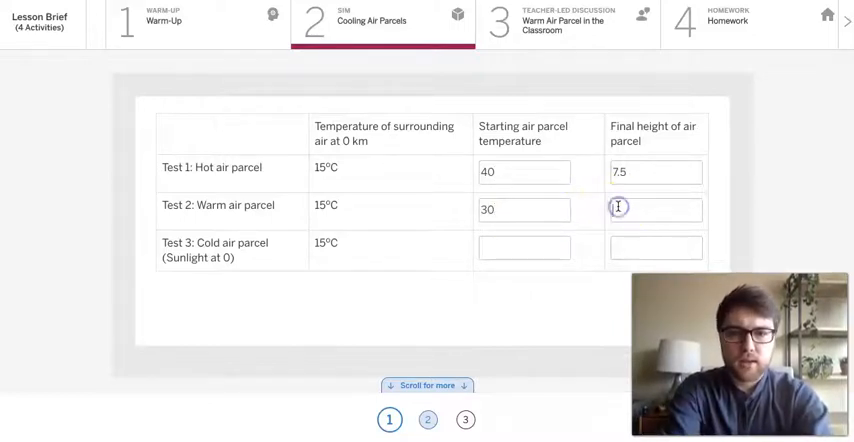
{"action": "type", "text": "5.5"}
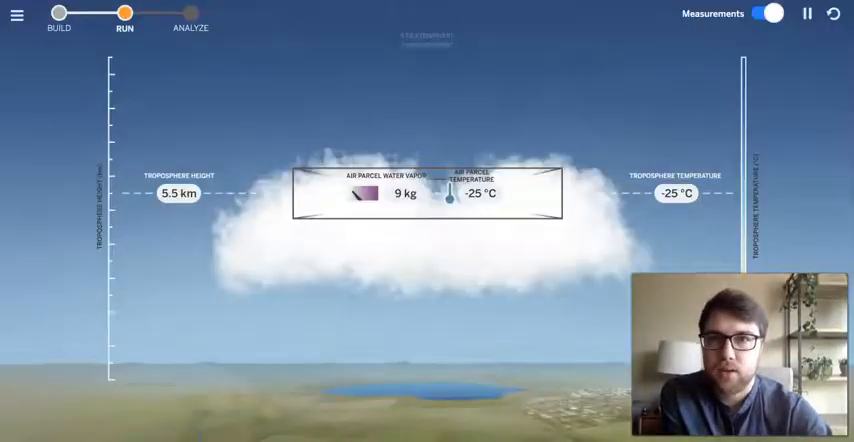
Return to BUILD, set Sunlight to Surface to 0, and run the simulation.
{"action": "left_click", "coordinate": [58, 15]}
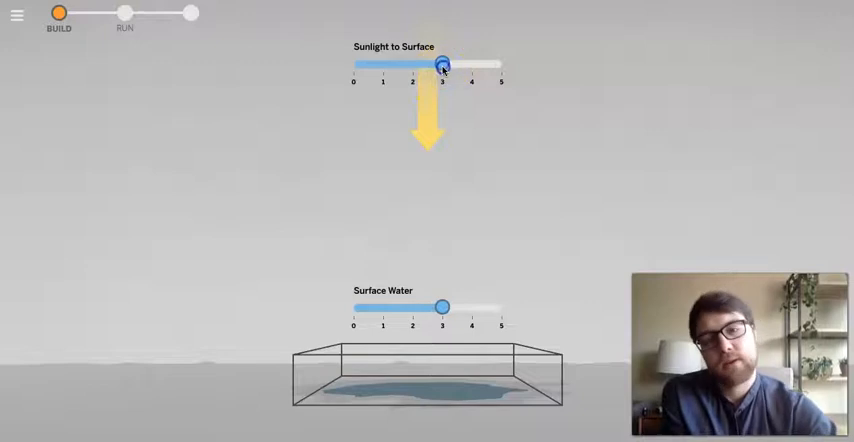
{"action": "left_click_drag", "start_coordinate": [442, 63], "coordinate": [353, 63]}
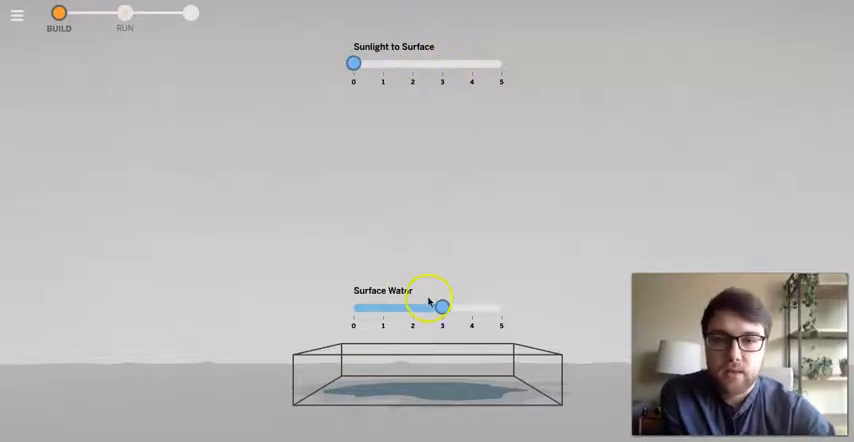
{"action": "left_click", "coordinate": [124, 13]}
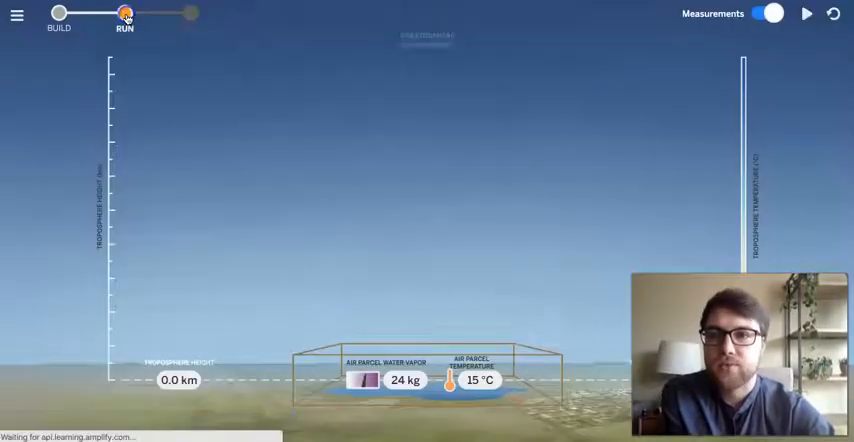
{"action": "left_click", "coordinate": [806, 13]}
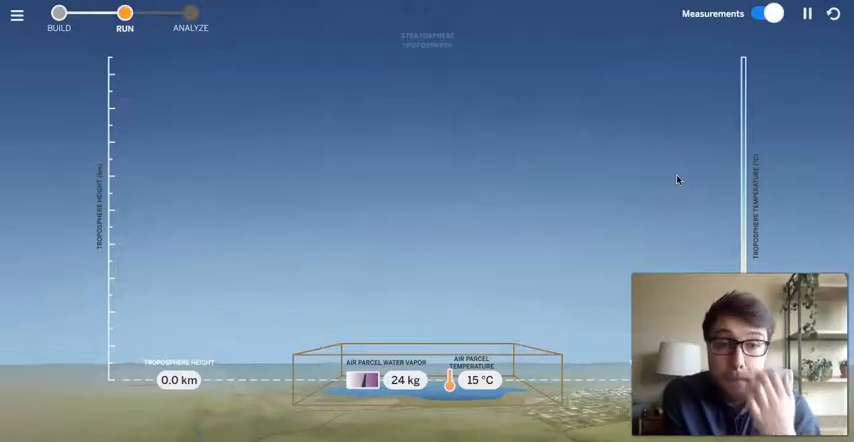
{"action": "left_click", "coordinate": [806, 13]}
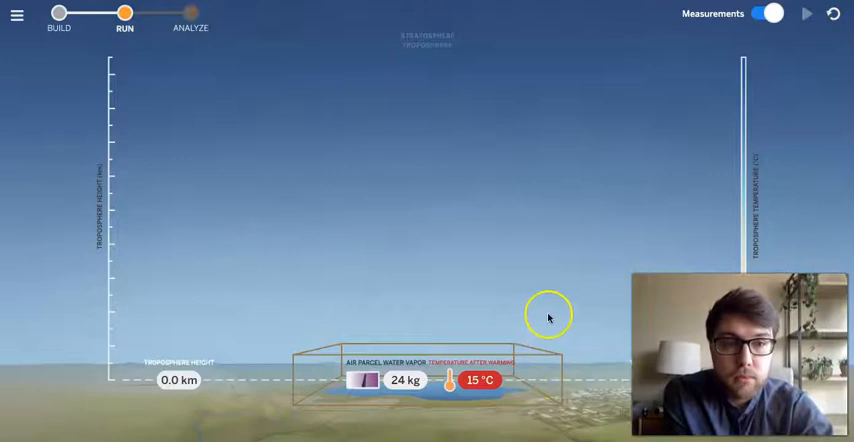
{"action": "mouse_move", "coordinate": [557, 317]}
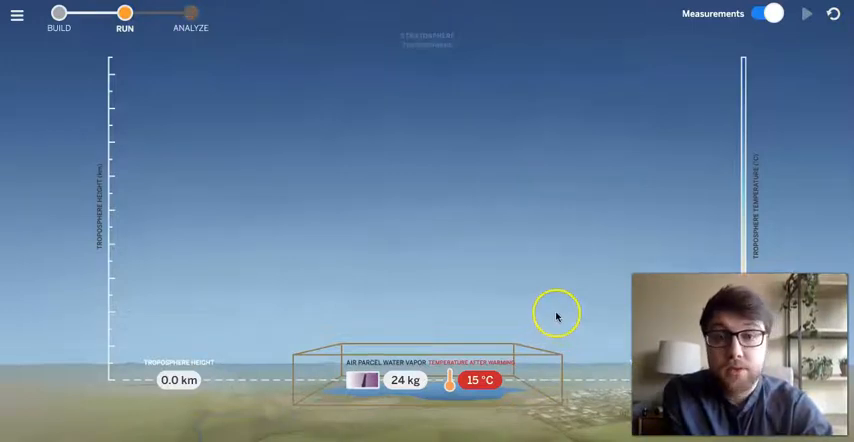
{"action": "mouse_move", "coordinate": [559, 317]}
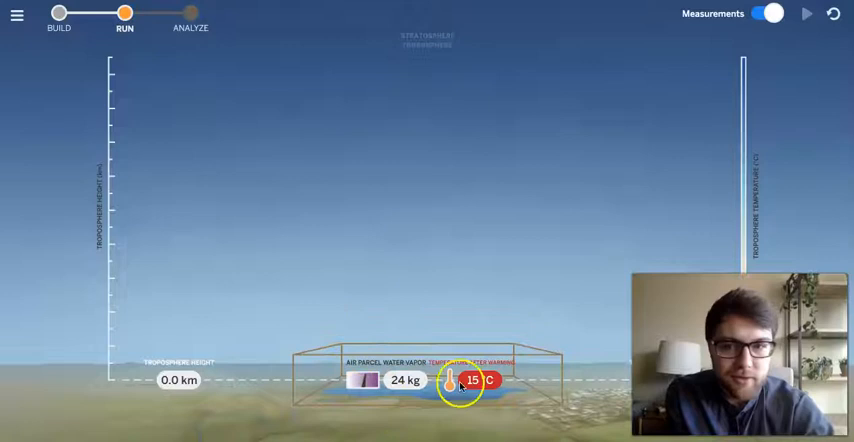
{"action": "mouse_move", "coordinate": [500, 313]}
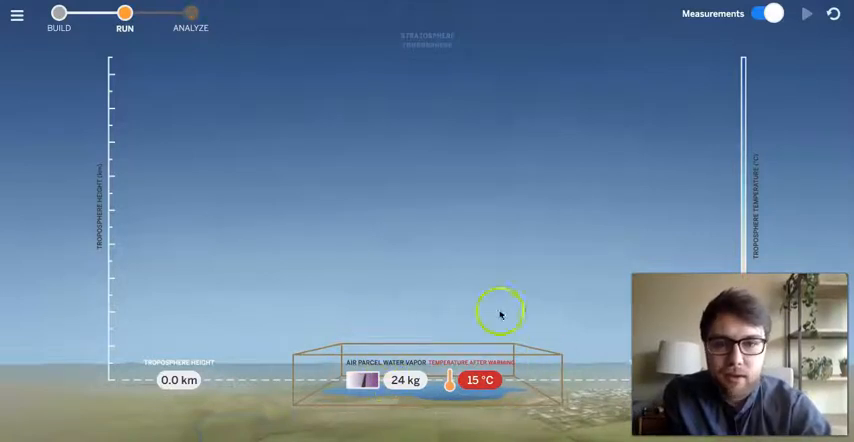
{"action": "mouse_move", "coordinate": [405, 340]}
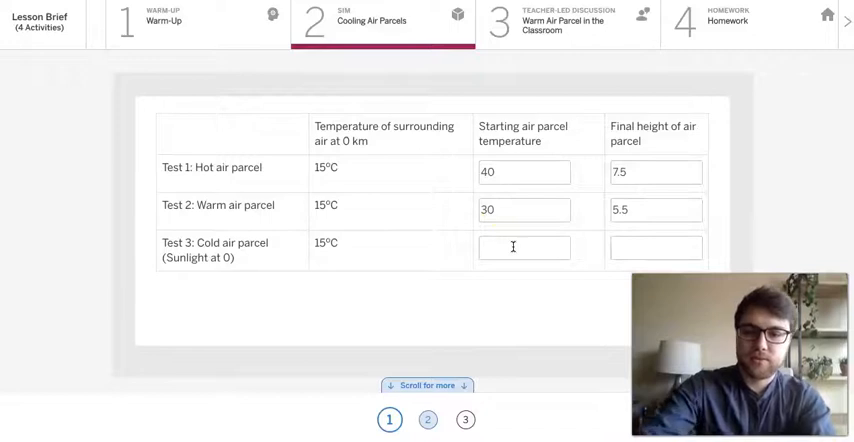
Enter 15 starting temperature and 0.0 final height for Test 3, then reveal the pattern question.
{"action": "type", "text": "15"}
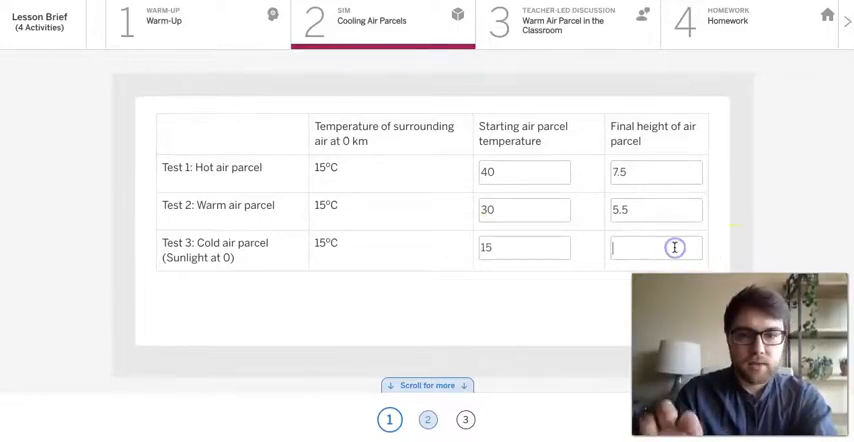
{"action": "type", "text": "0.0"}
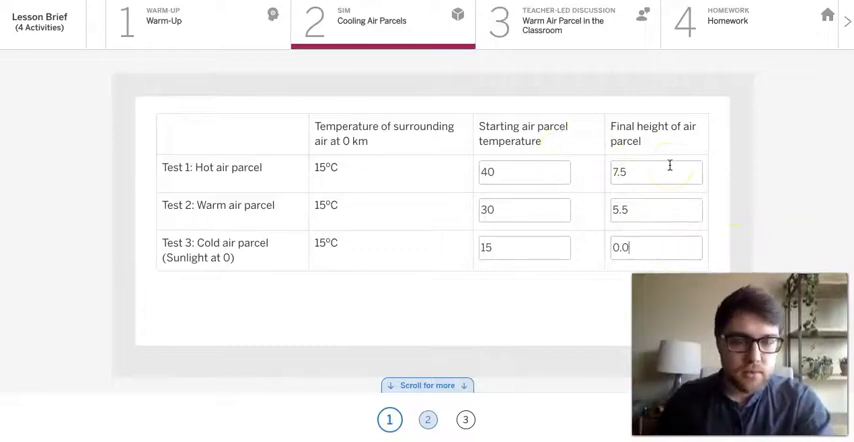
{"action": "mouse_move", "coordinate": [773, 126]}
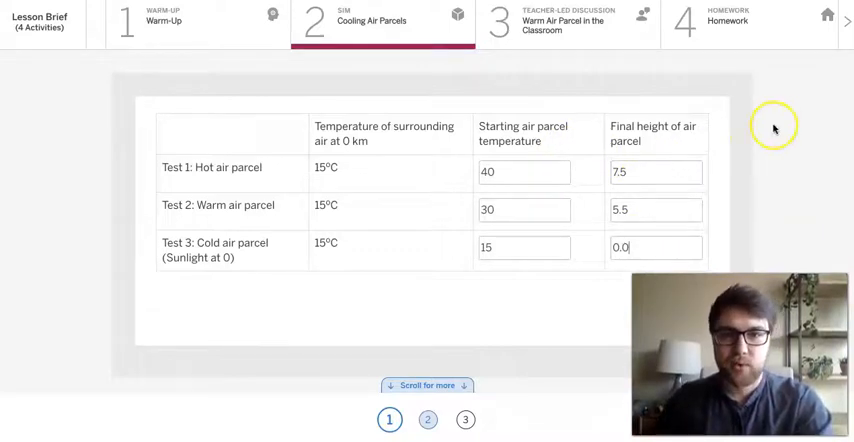
{"action": "scroll", "scroll_direction": "down", "scroll_amount": 3}
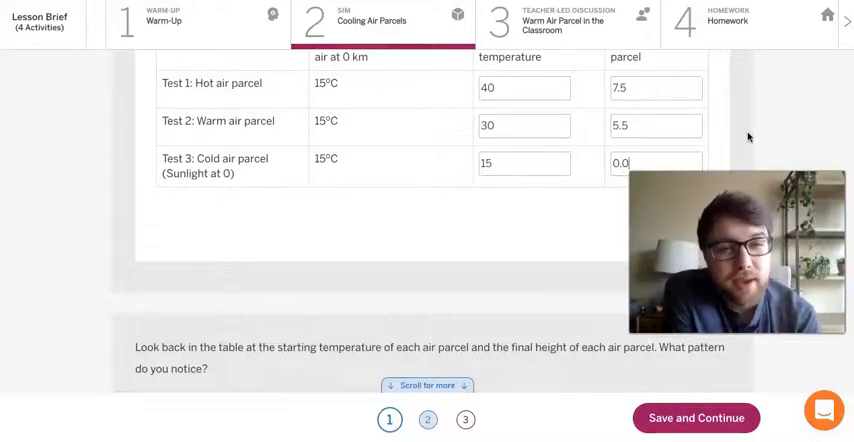
Answer the pattern question: 'as the starting temperature decreases, the final height…'.
{"action": "left_click", "coordinate": [511, 152]}
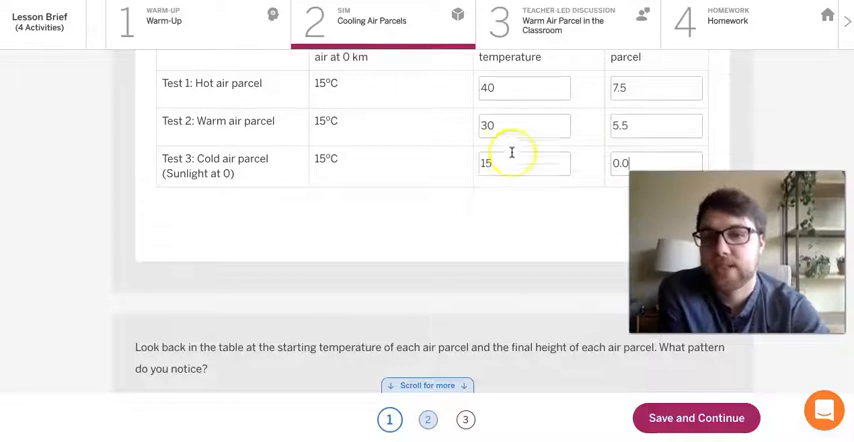
{"action": "mouse_move", "coordinate": [650, 117]}
{"action": "type", "text": "I notice that as the starting temperature decreases, the final height"}
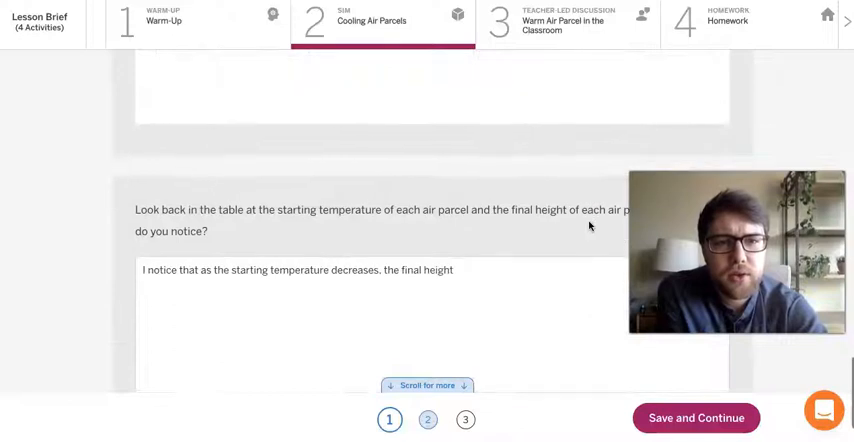
{"action": "scroll", "scroll_direction": "down", "scroll_amount": 3}
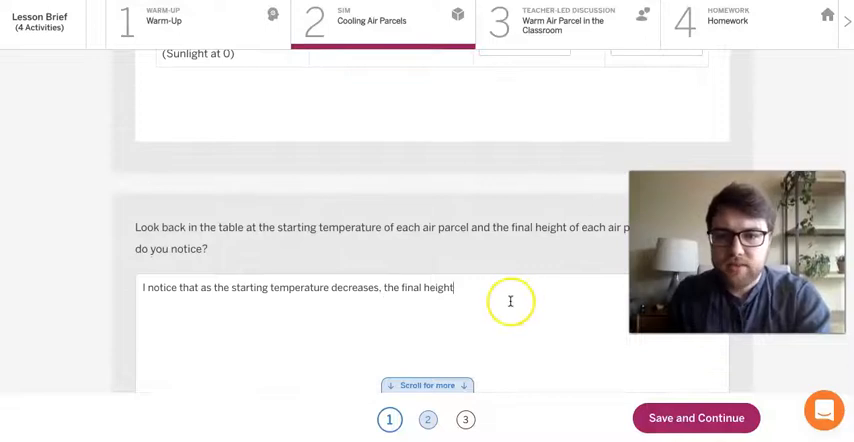
{"action": "type", "text": "."}
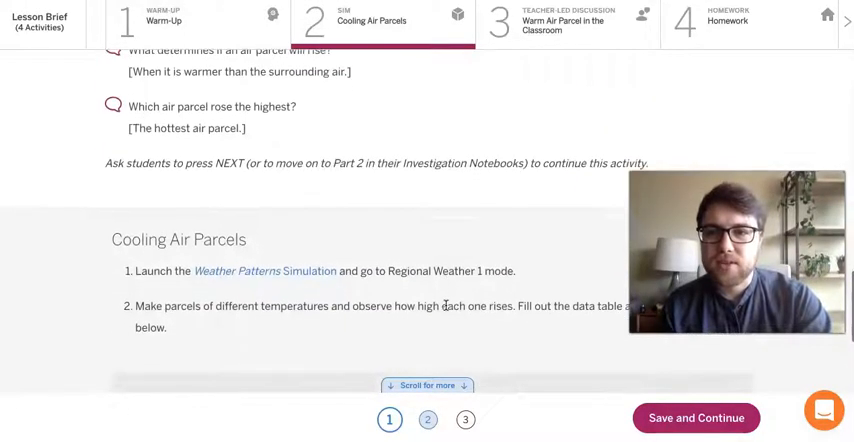
Review the completed air parcel data table and go to page 2 of the activity.
{"action": "scroll", "scroll_direction": "down", "scroll_amount": 3}
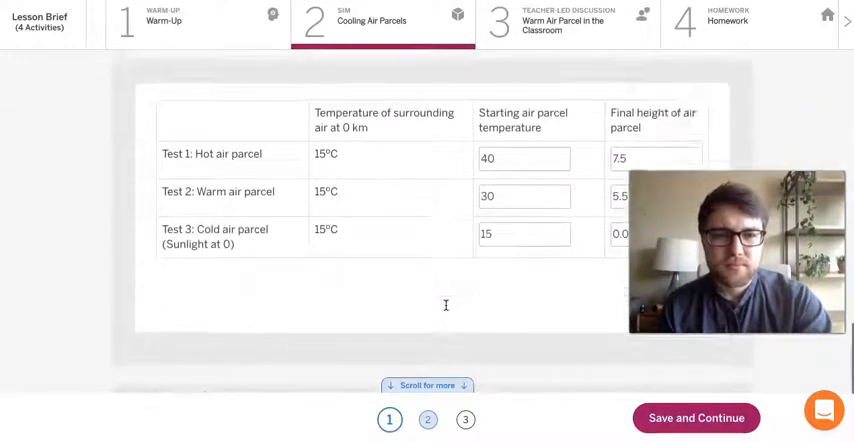
{"action": "scroll", "scroll_direction": "down", "scroll_amount": 3}
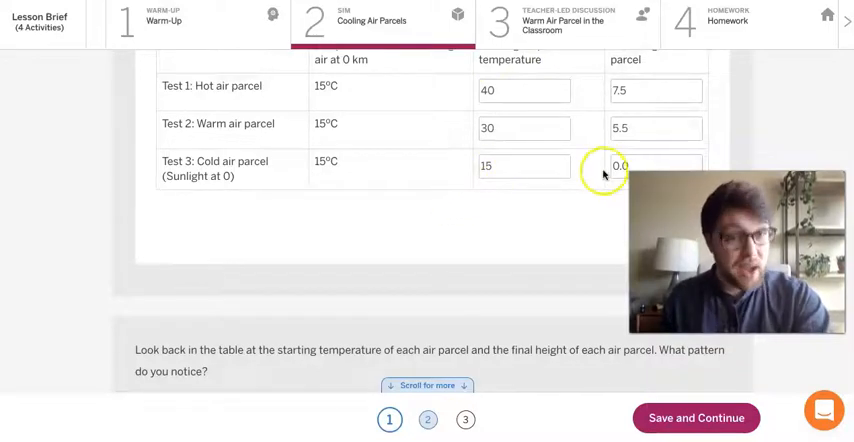
{"action": "mouse_move", "coordinate": [588, 205]}
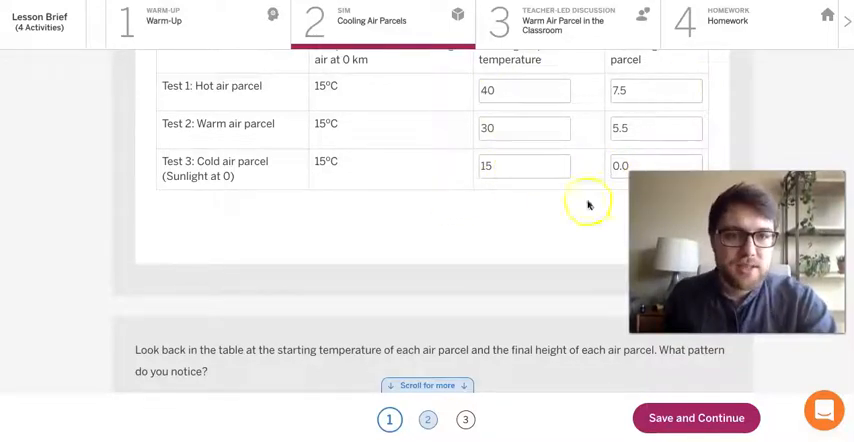
{"action": "mouse_move", "coordinate": [419, 249]}
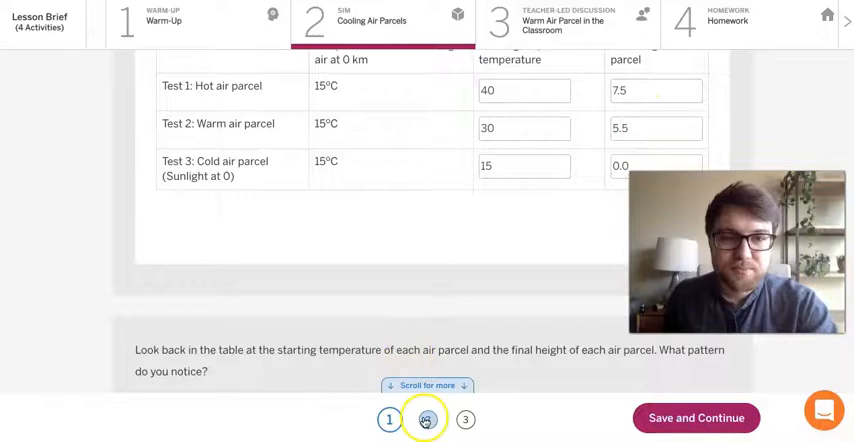
{"action": "left_click", "coordinate": [427, 419]}
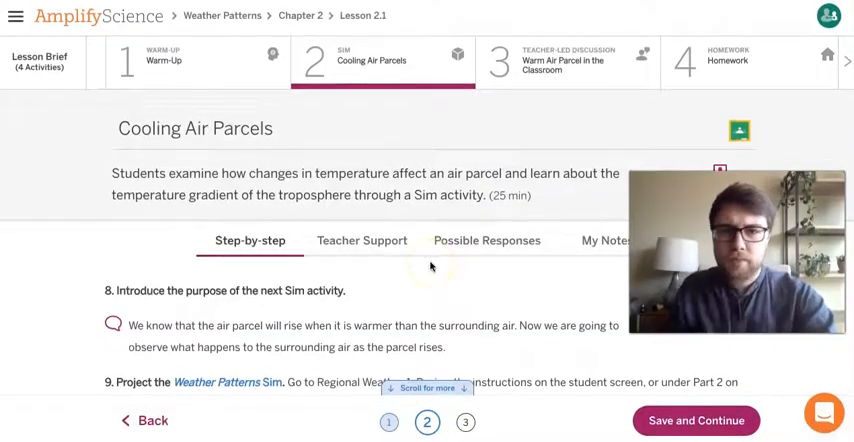
Find the Examining the Temperature of the Surrounding Air section and launch the Weather Patterns Simulation.
{"action": "scroll", "scroll_direction": "down", "scroll_amount": 3}
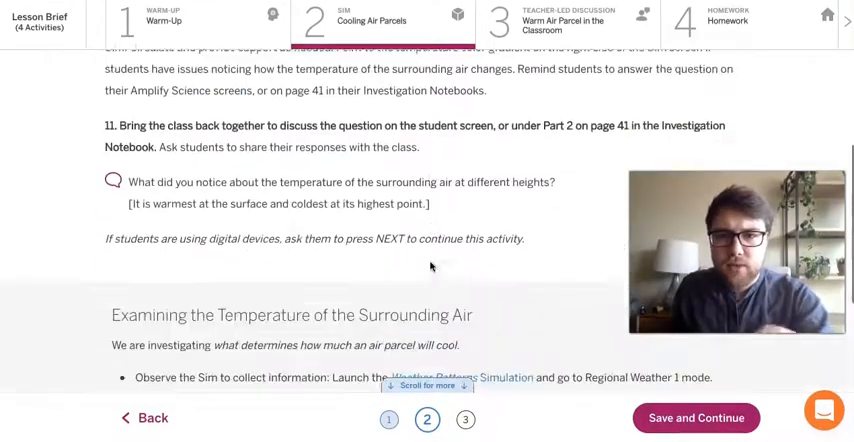
{"action": "scroll", "scroll_direction": "down", "scroll_amount": 3}
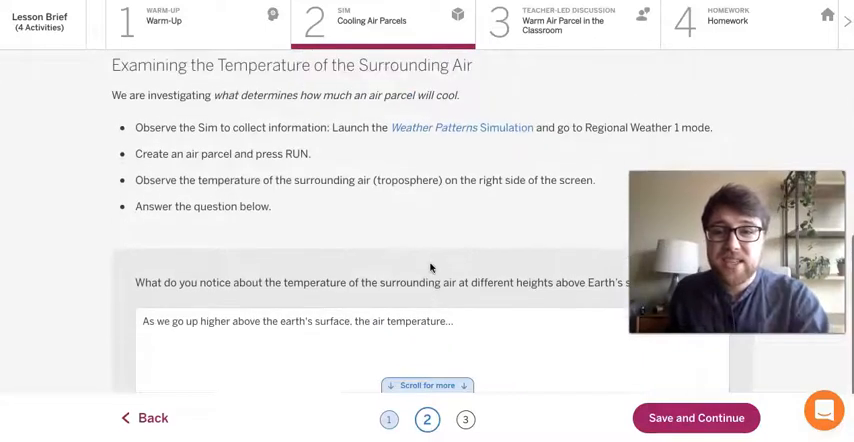
{"action": "scroll", "scroll_direction": "up", "scroll_amount": 3}
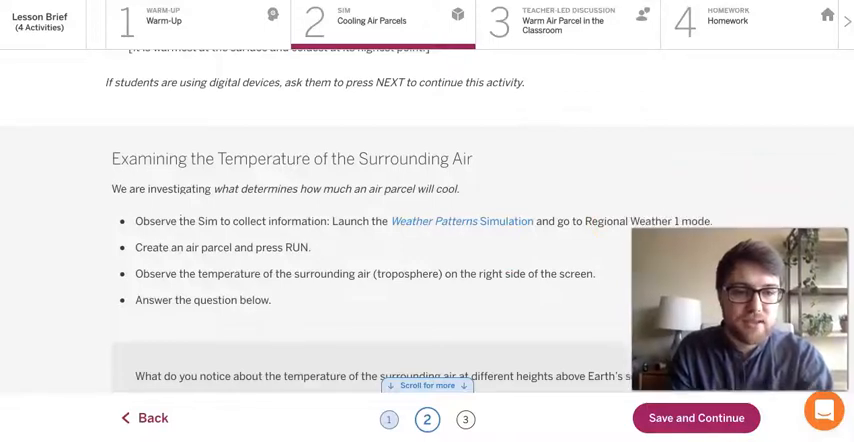
{"action": "mouse_move", "coordinate": [753, 242]}
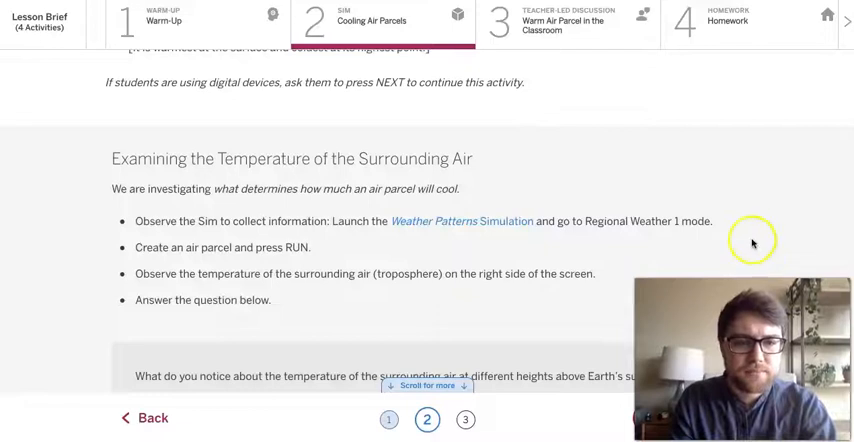
{"action": "mouse_move", "coordinate": [753, 228]}
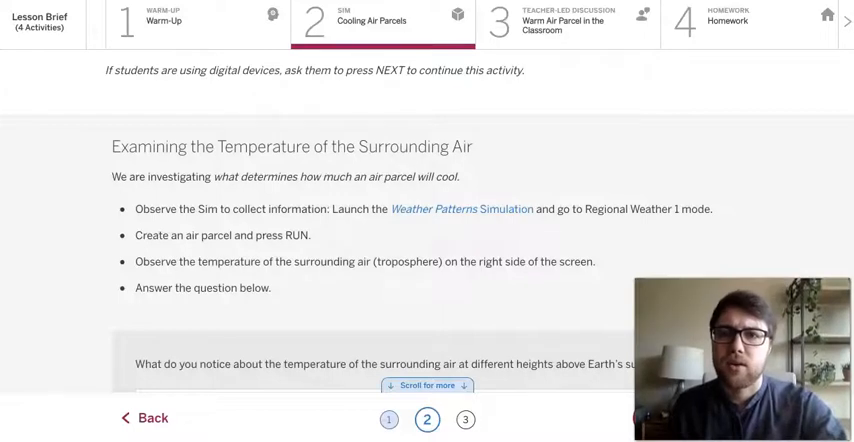
{"action": "left_click", "coordinate": [461, 209]}
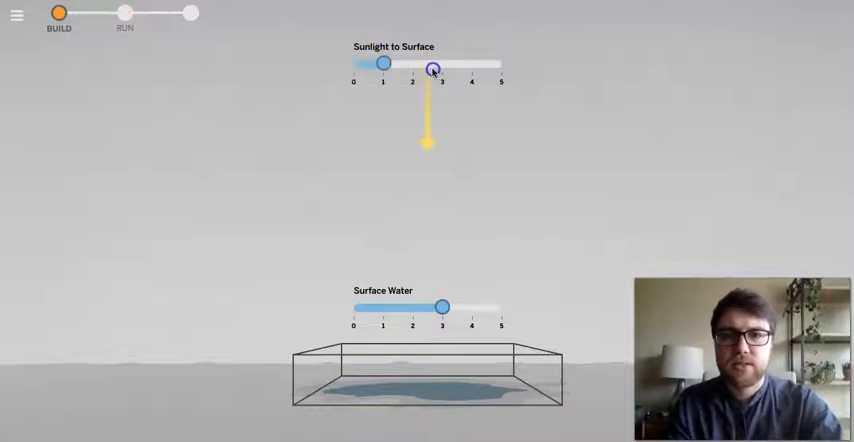
Raise sunlight to the surface to 3 and run the air parcel simulation.
{"action": "left_click_drag", "start_coordinate": [385, 63], "coordinate": [442, 63]}
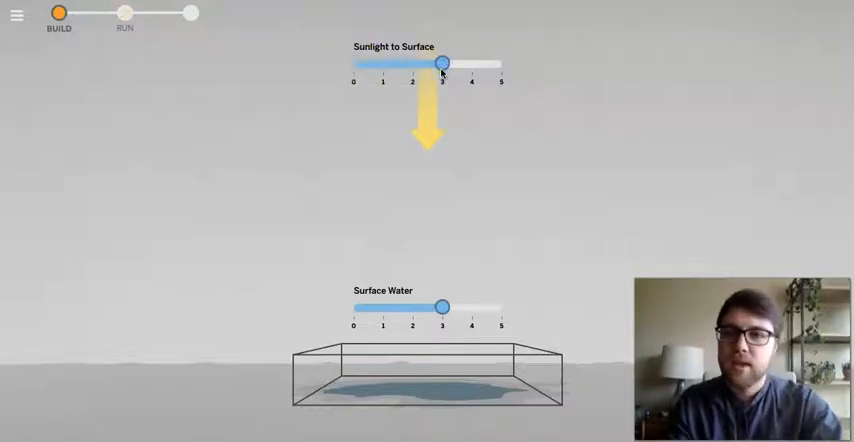
{"action": "left_click", "coordinate": [124, 13]}
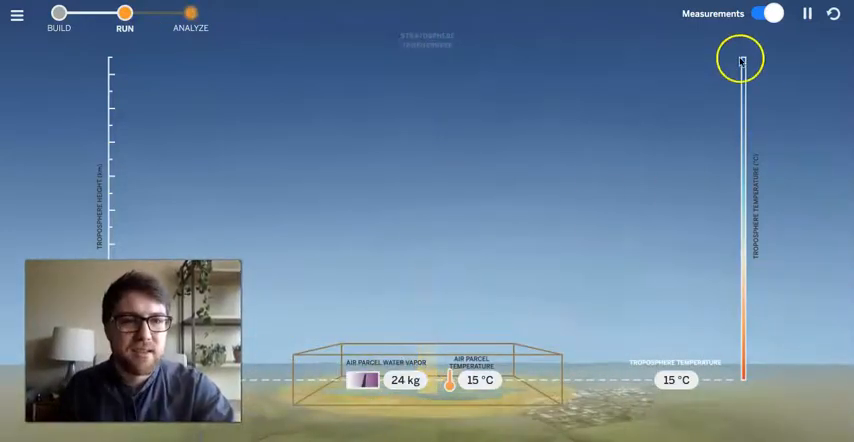
{"action": "left_click_drag", "start_coordinate": [740, 62], "coordinate": [743, 345]}
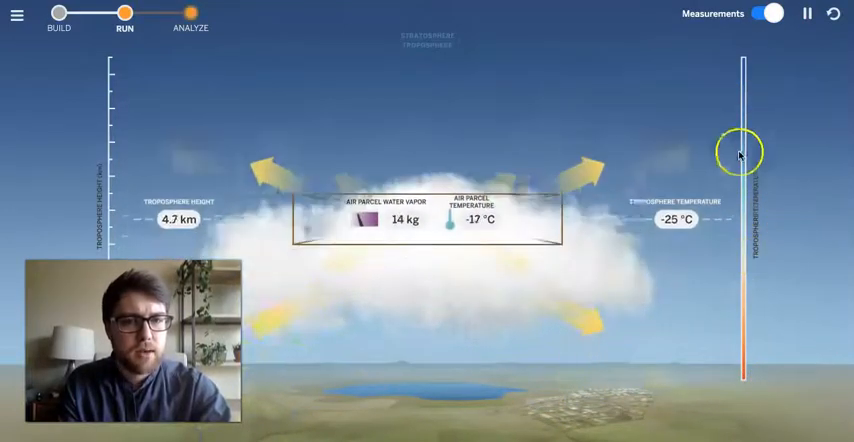
{"action": "left_click_drag", "start_coordinate": [740, 150], "coordinate": [743, 195]}
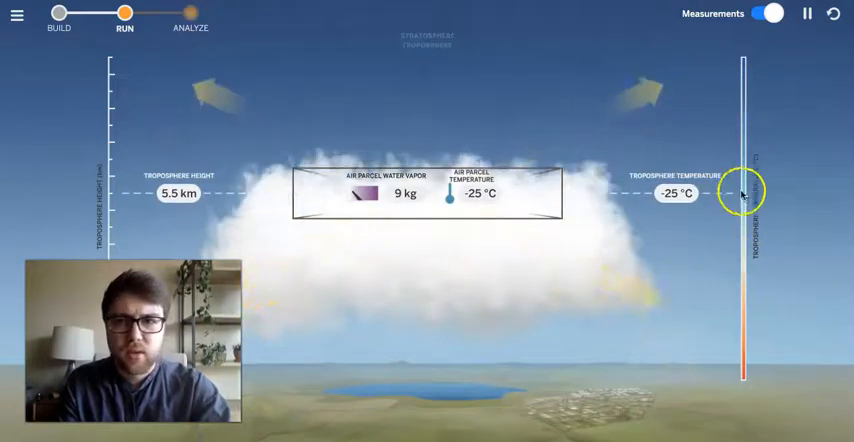
In Analyze, scrub the run from the start through cloud formation at 3.5 km to 5.5 km.
{"action": "left_click", "coordinate": [190, 14]}
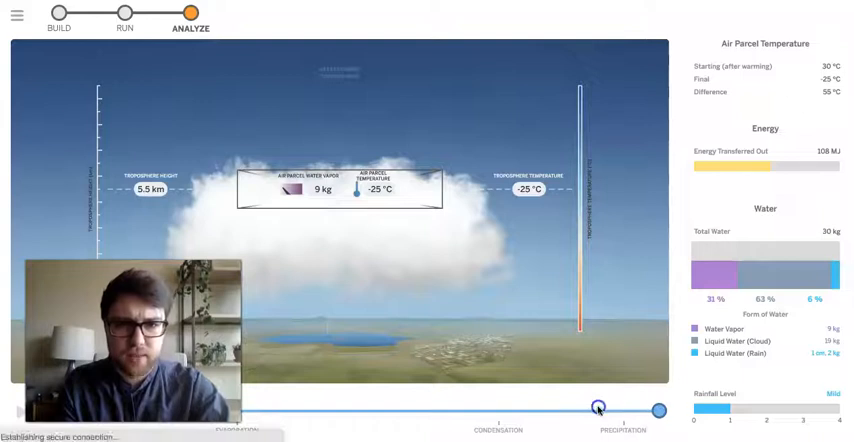
{"action": "left_click_drag", "start_coordinate": [598, 408], "coordinate": [432, 408]}
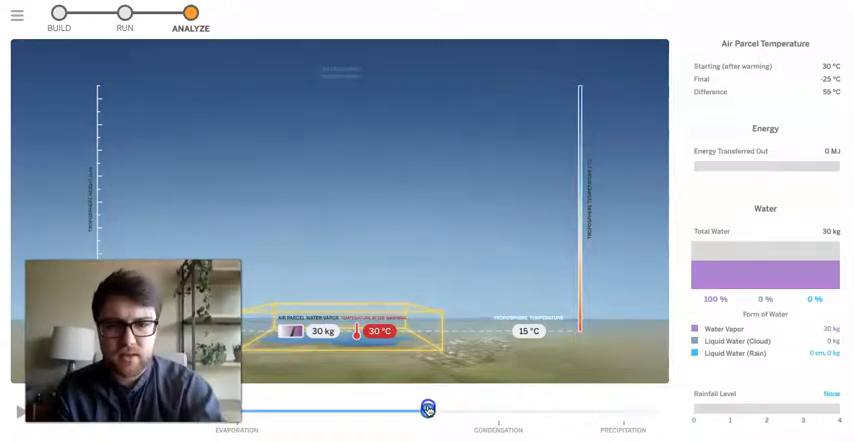
{"action": "left_click_drag", "start_coordinate": [425, 408], "coordinate": [461, 408]}
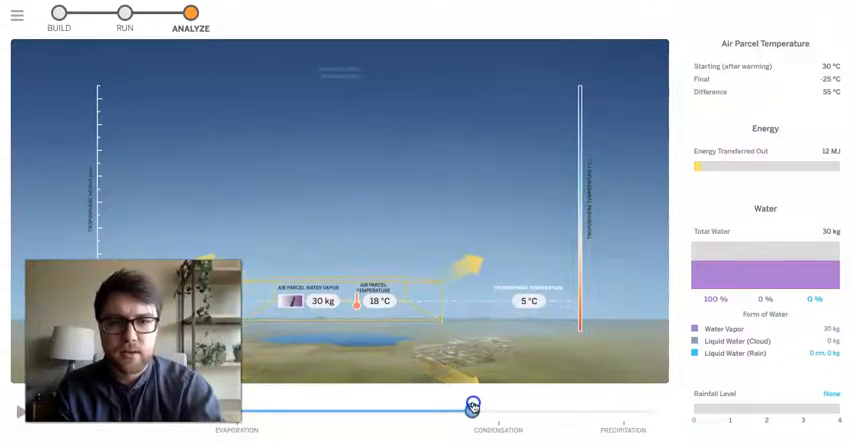
{"action": "left_click_drag", "start_coordinate": [472, 405], "coordinate": [490, 398]}
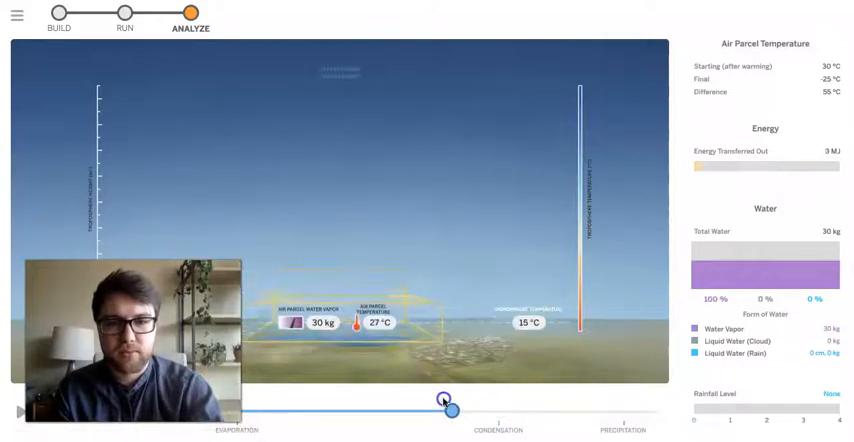
{"action": "left_click_drag", "start_coordinate": [440, 399], "coordinate": [480, 403]}
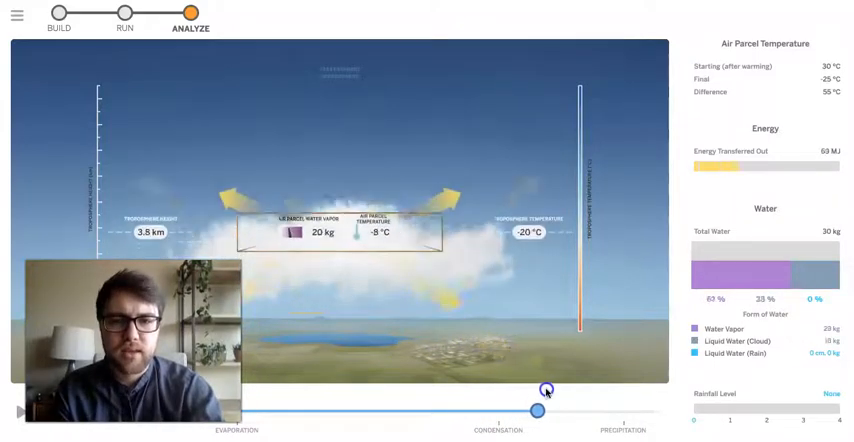
{"action": "left_click_drag", "start_coordinate": [543, 406], "coordinate": [590, 406]}
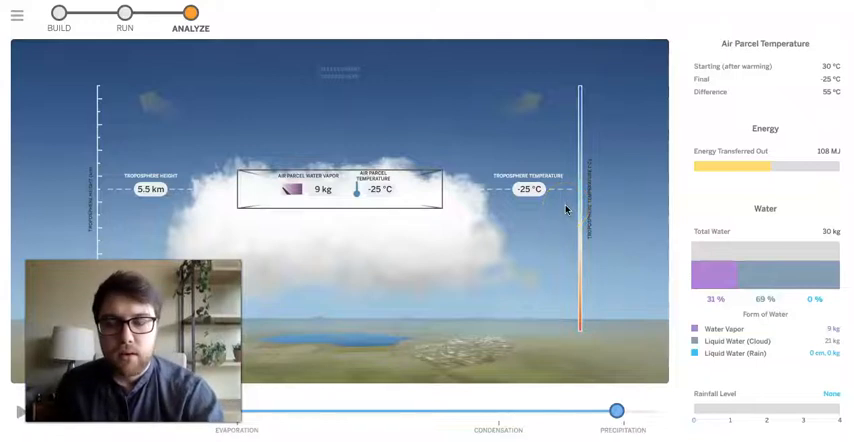
Replay the parcel's rise again, revisiting 4.5 km, cloud formation and 3.7 km.
{"action": "left_click_drag", "start_coordinate": [615, 410], "coordinate": [525, 409]}
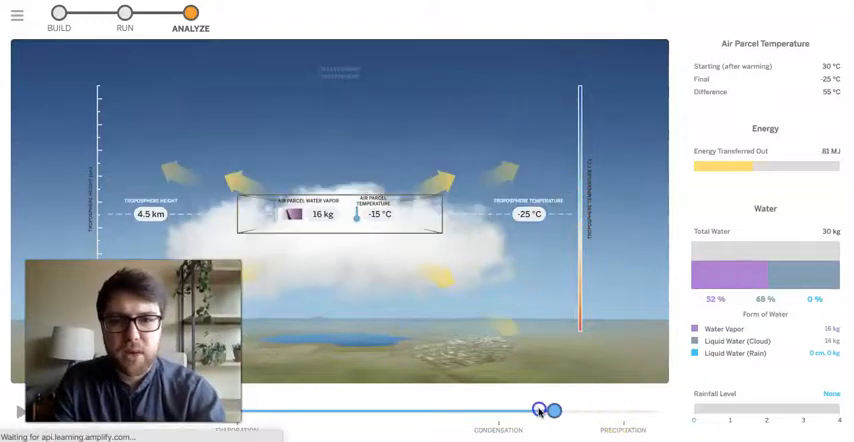
{"action": "left_click_drag", "start_coordinate": [540, 409], "coordinate": [450, 409]}
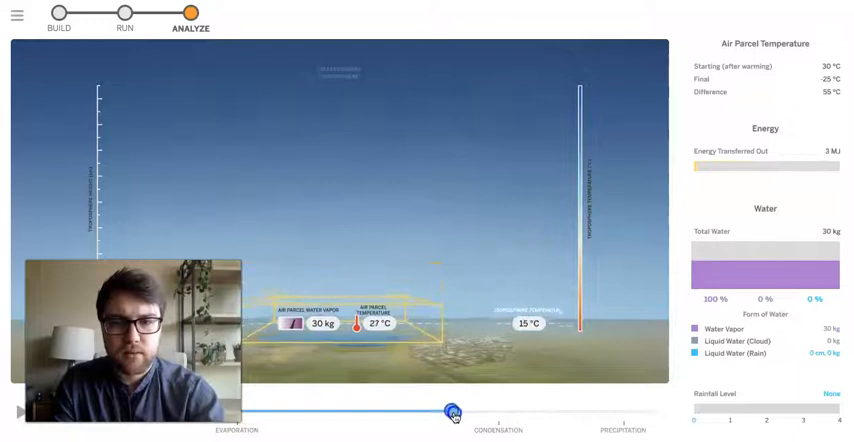
{"action": "left_click_drag", "start_coordinate": [451, 412], "coordinate": [586, 407]}
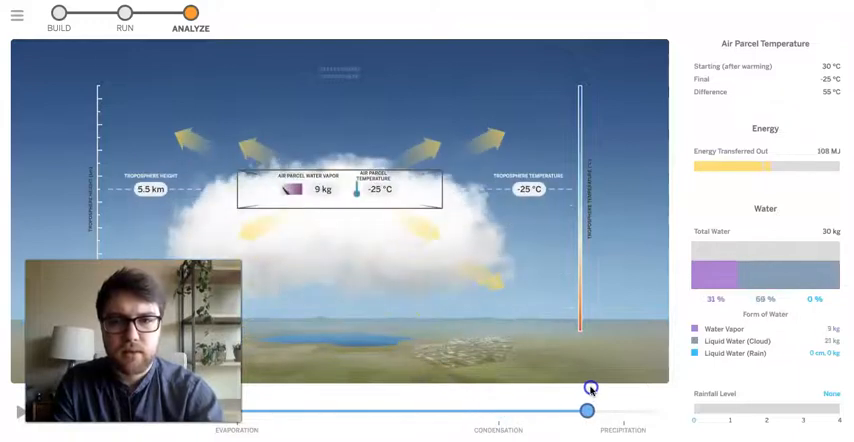
{"action": "left_click_drag", "start_coordinate": [585, 408], "coordinate": [533, 408]}
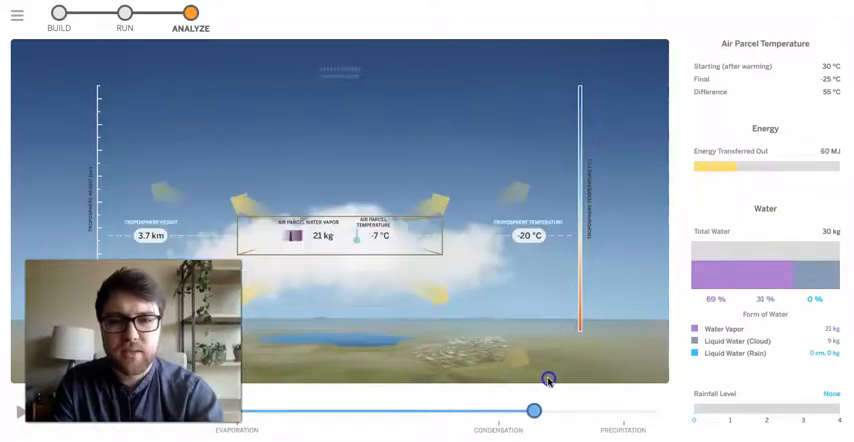
{"action": "left_click_drag", "start_coordinate": [533, 409], "coordinate": [563, 409]}
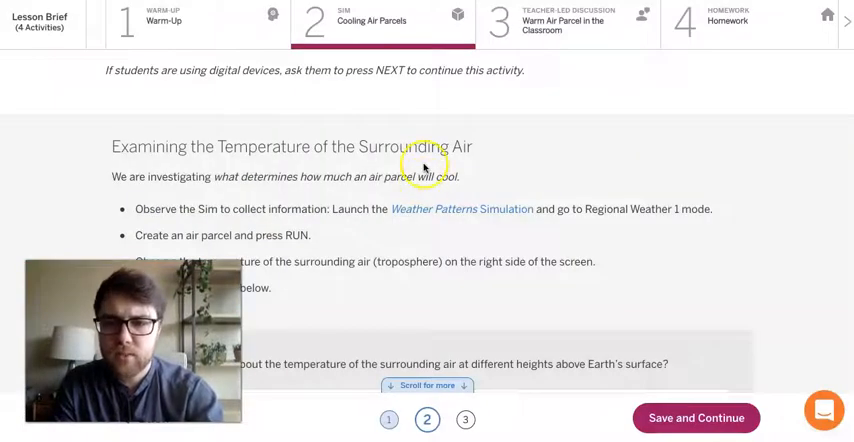
Scroll down the Cooling Air Parcels lesson to the bottom pager.
{"action": "scroll", "scroll_direction": "down", "scroll_amount": 3}
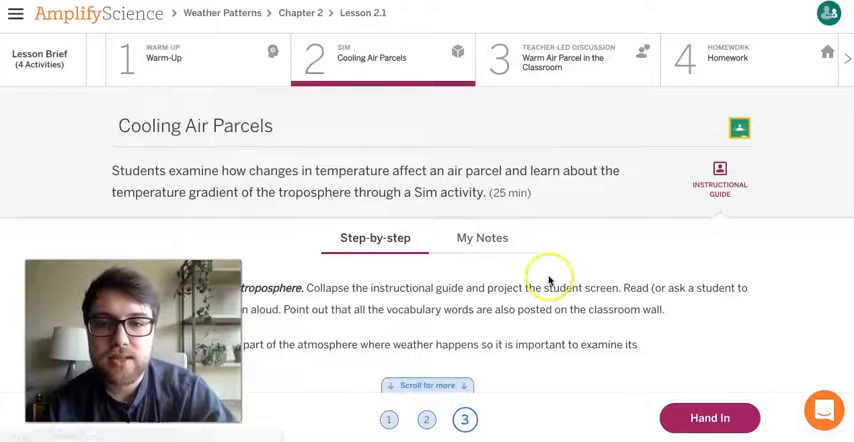
Scroll to the troposphere steps and the atmosphere layers diagram.
{"action": "scroll", "scroll_direction": "down", "scroll_amount": 3}
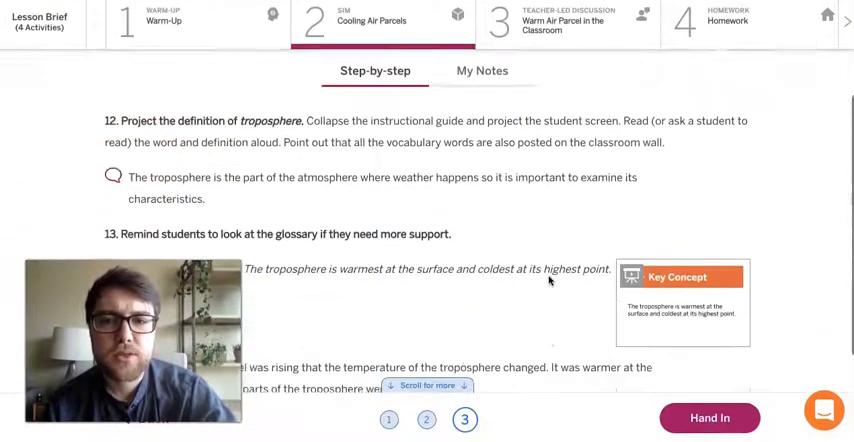
{"action": "scroll", "scroll_direction": "down", "scroll_amount": 3}
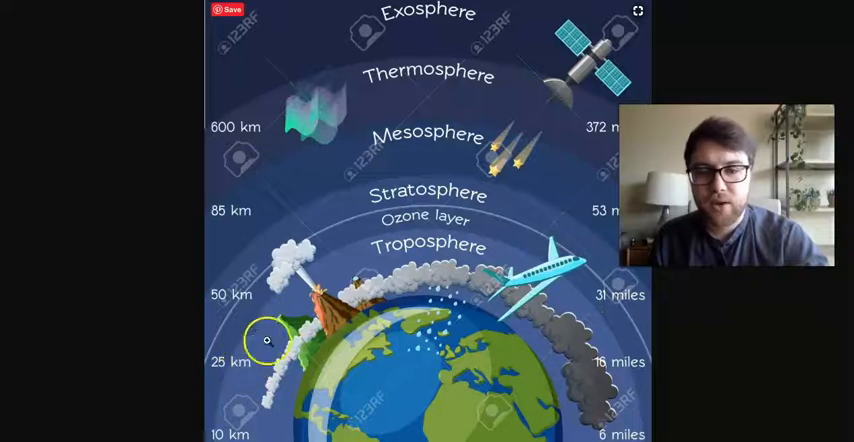
{"action": "mouse_move", "coordinate": [573, 287]}
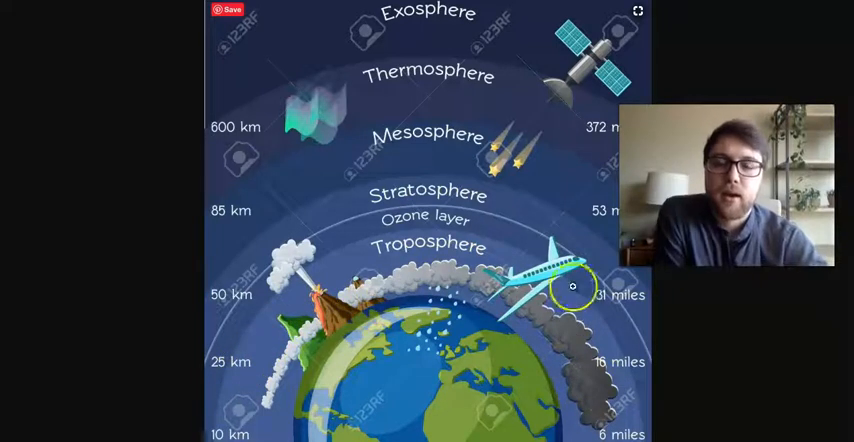
{"action": "mouse_move", "coordinate": [588, 220]}
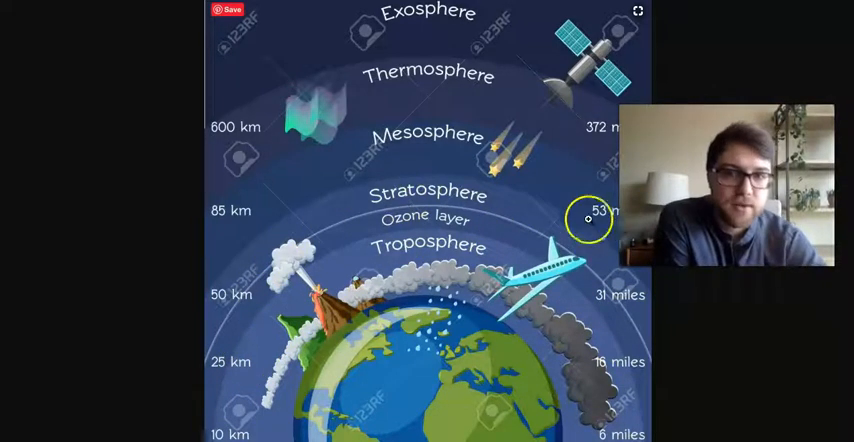
{"action": "mouse_move", "coordinate": [327, 26]}
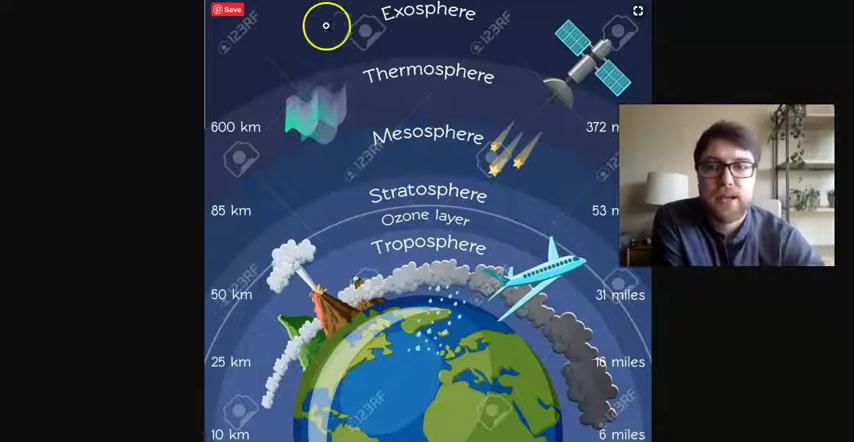
{"action": "mouse_move", "coordinate": [394, 31]}
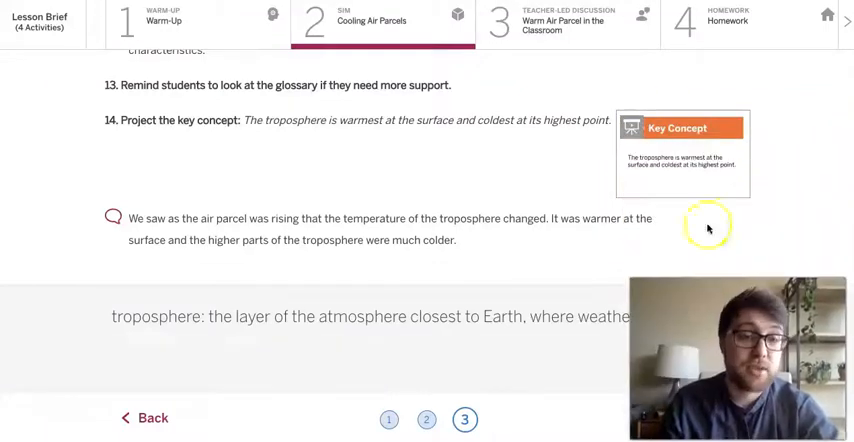
Close the atmosphere image and bring up the Hot Air Balloon Demo video.
{"action": "left_click", "coordinate": [683, 153]}
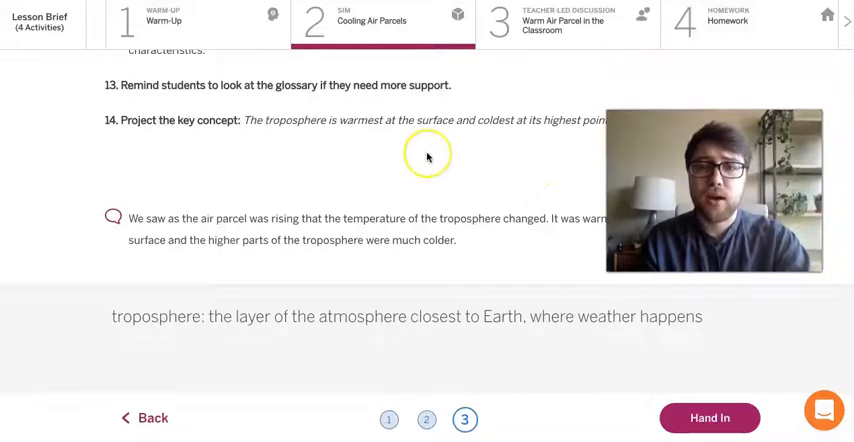
{"action": "mouse_move", "coordinate": [427, 157]}
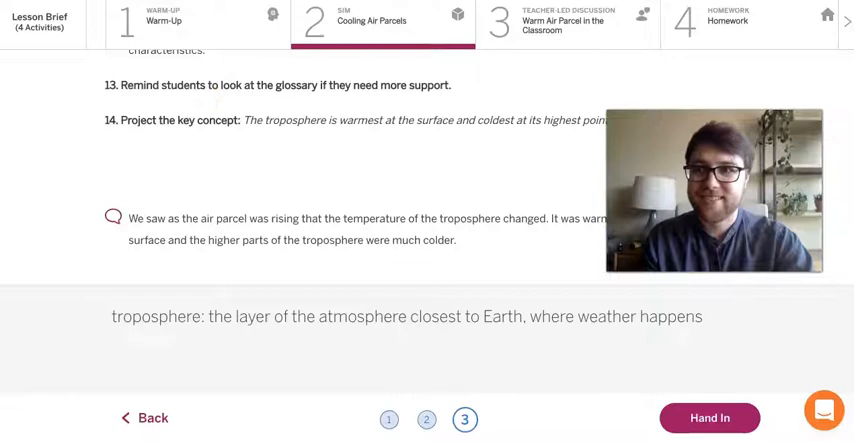
{"action": "left_click", "coordinate": [568, 22]}
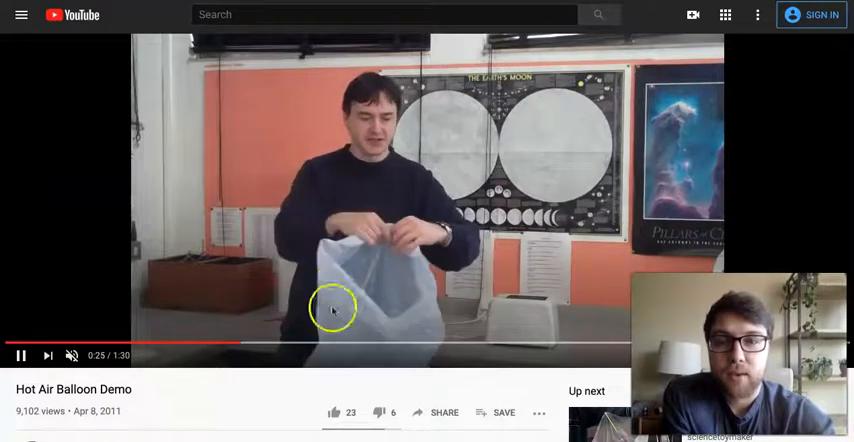
{"action": "mouse_move", "coordinate": [435, 255]}
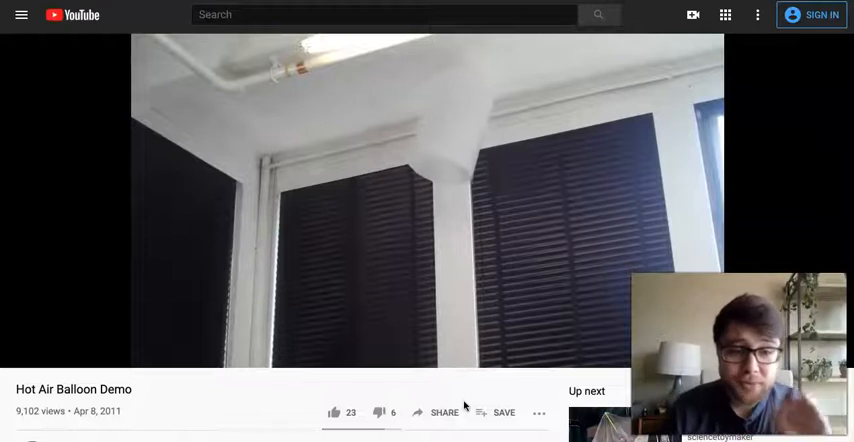
{"action": "mouse_move", "coordinate": [511, 341]}
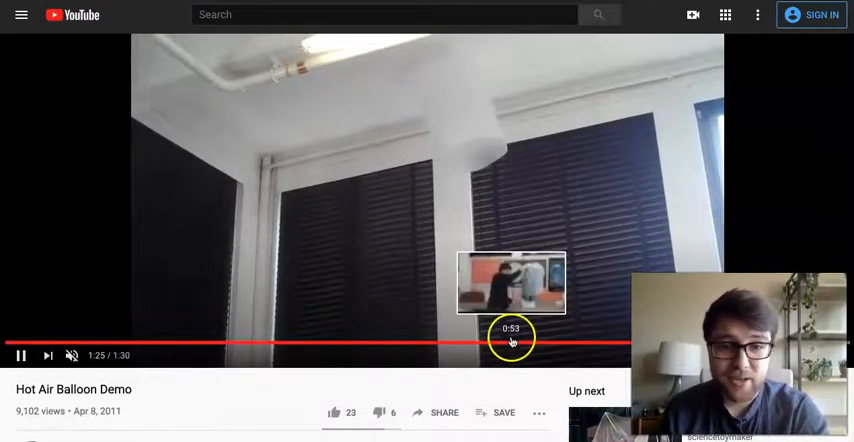
Seek the Hot Air Balloon Demo back to 0:53.
{"action": "left_click", "coordinate": [510, 345]}
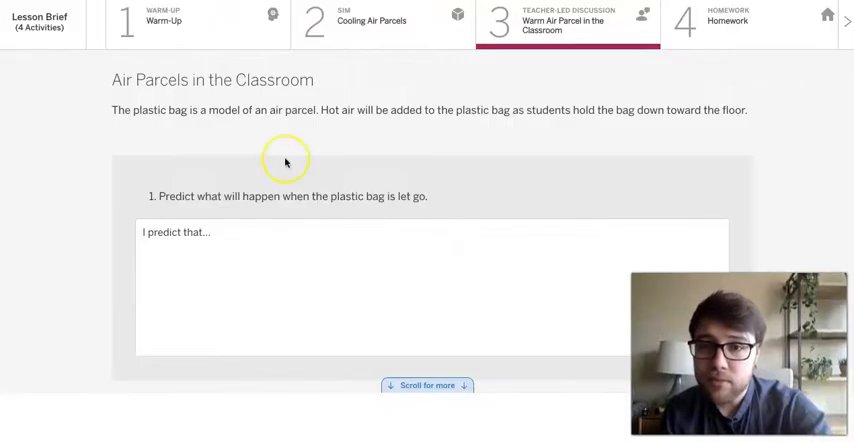
Scroll through the plastic bag questions 1 and 2 in Warm Air Parcel in the Classroom.
{"action": "scroll", "scroll_direction": "down", "scroll_amount": 3}
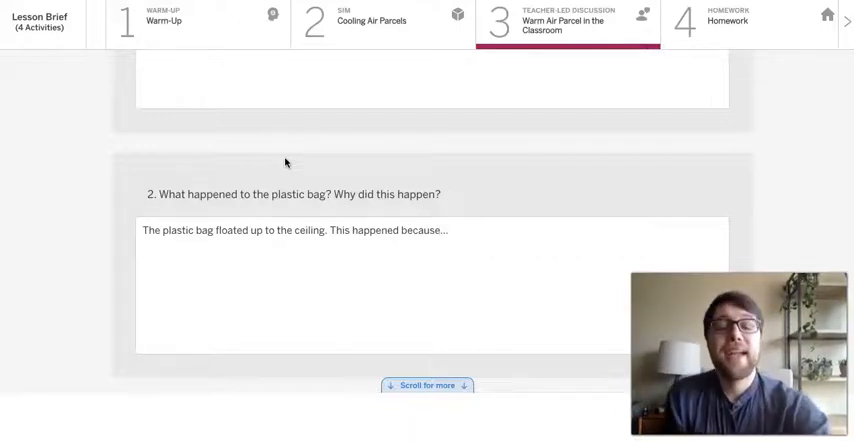
{"action": "scroll", "scroll_direction": "up", "scroll_amount": 3}
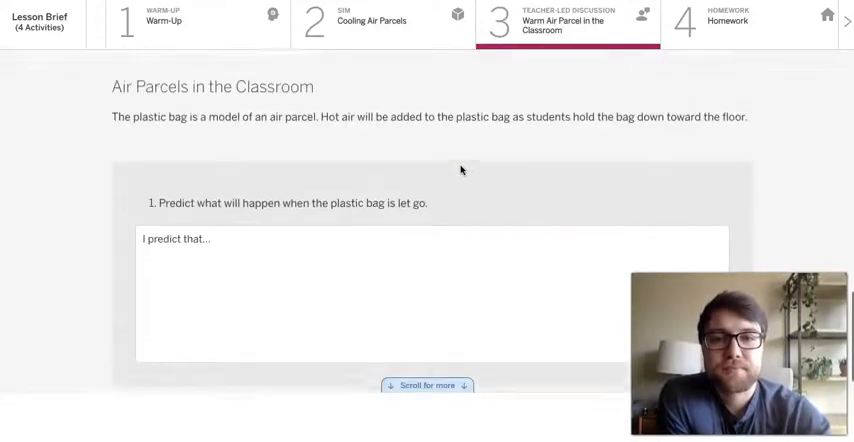
{"action": "scroll", "scroll_direction": "down", "scroll_amount": 3}
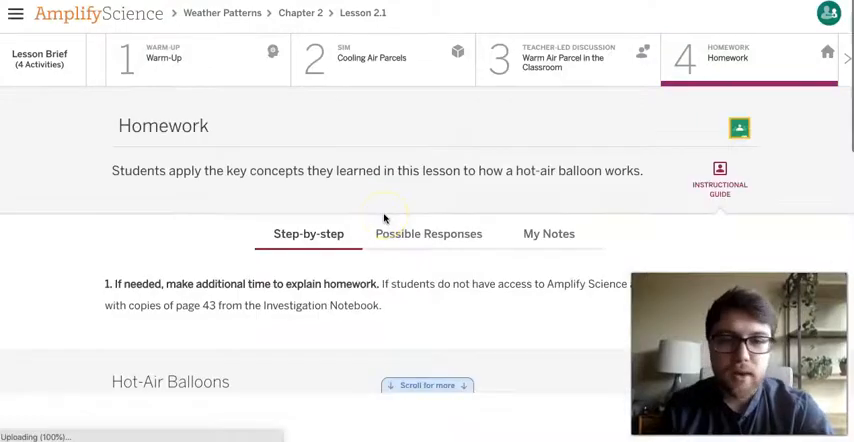
Scroll the Homework page past the balloon image to the warm-versus-hot balloon question and explanation box.
{"action": "scroll", "scroll_direction": "down", "scroll_amount": 3}
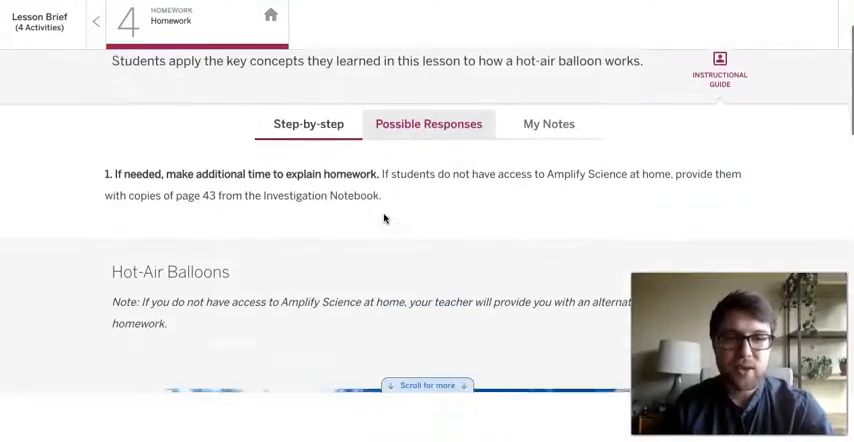
{"action": "scroll", "scroll_direction": "down", "scroll_amount": 3}
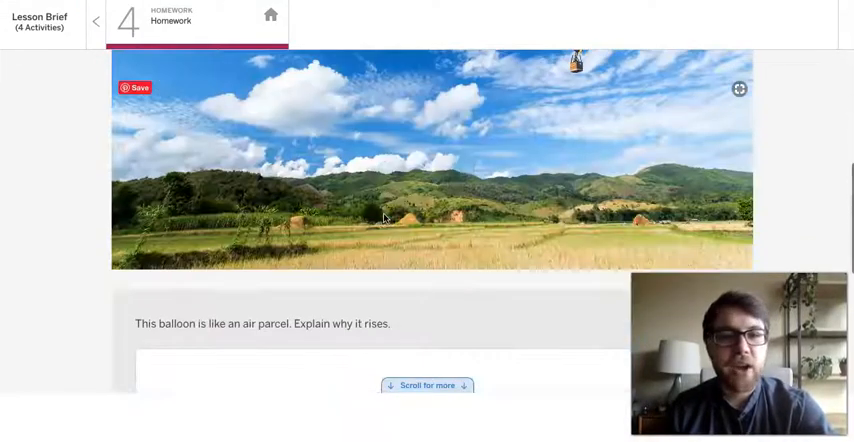
{"action": "scroll", "scroll_direction": "down", "scroll_amount": 3}
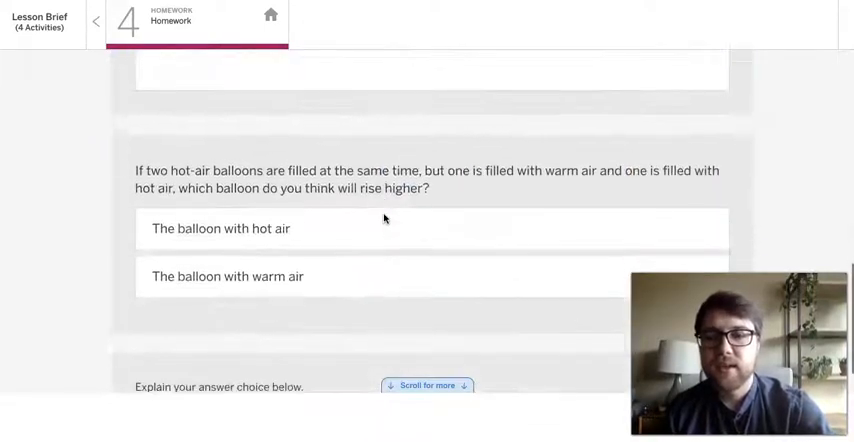
{"action": "scroll", "scroll_direction": "down", "scroll_amount": 3}
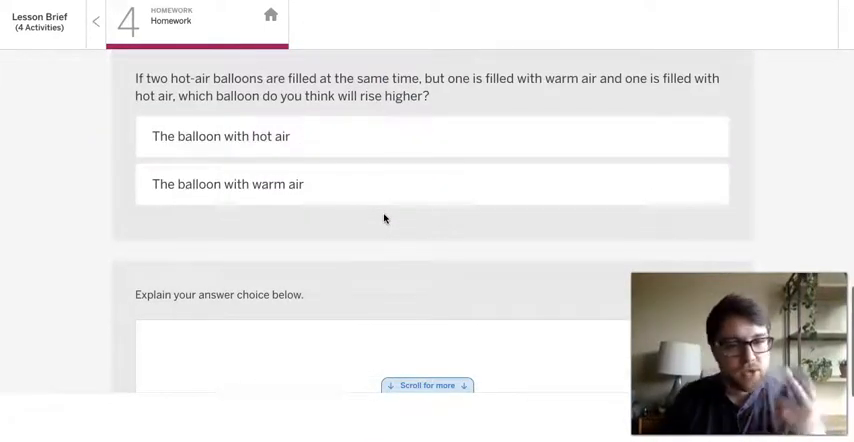